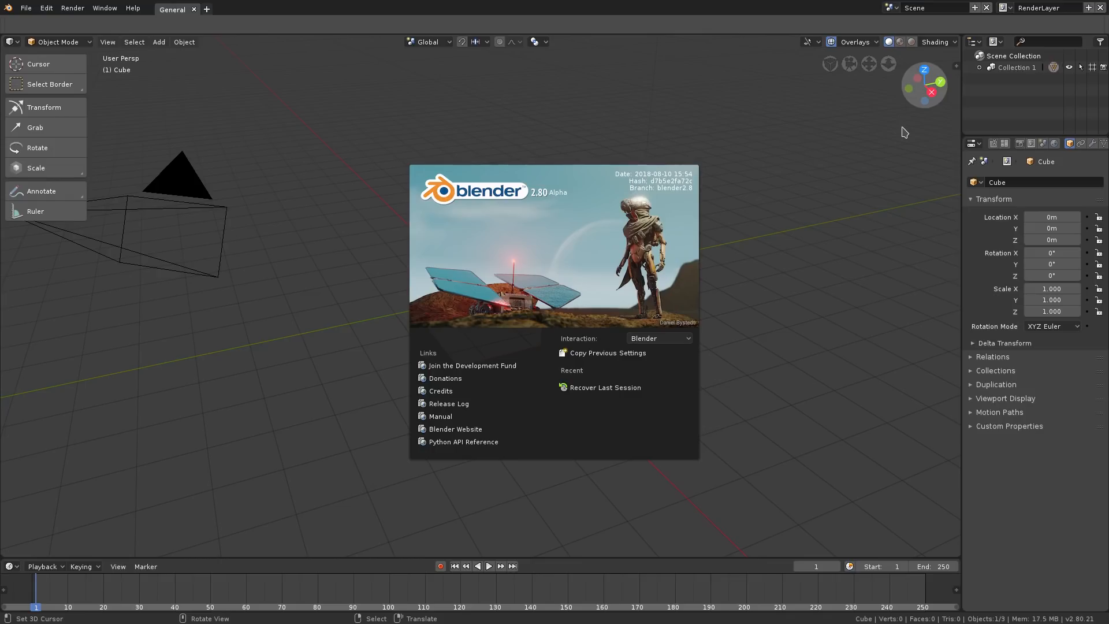
# Step: Close the Blender 2.80 splash screen to reveal the default cube scene
pyautogui.click(744, 289)
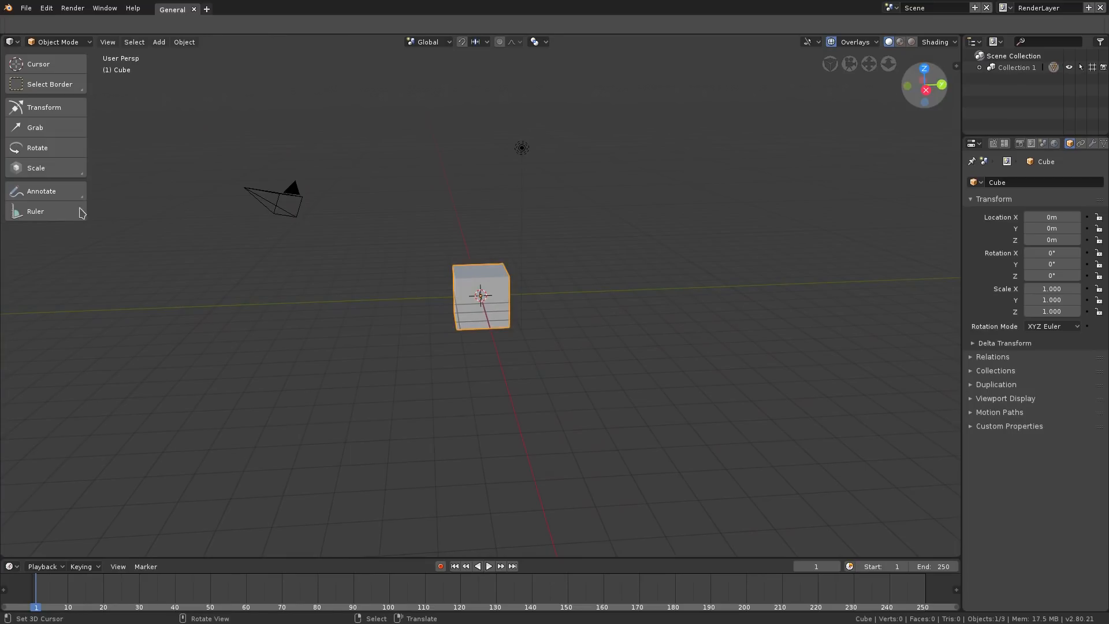
pyautogui.moveTo(73, 185)
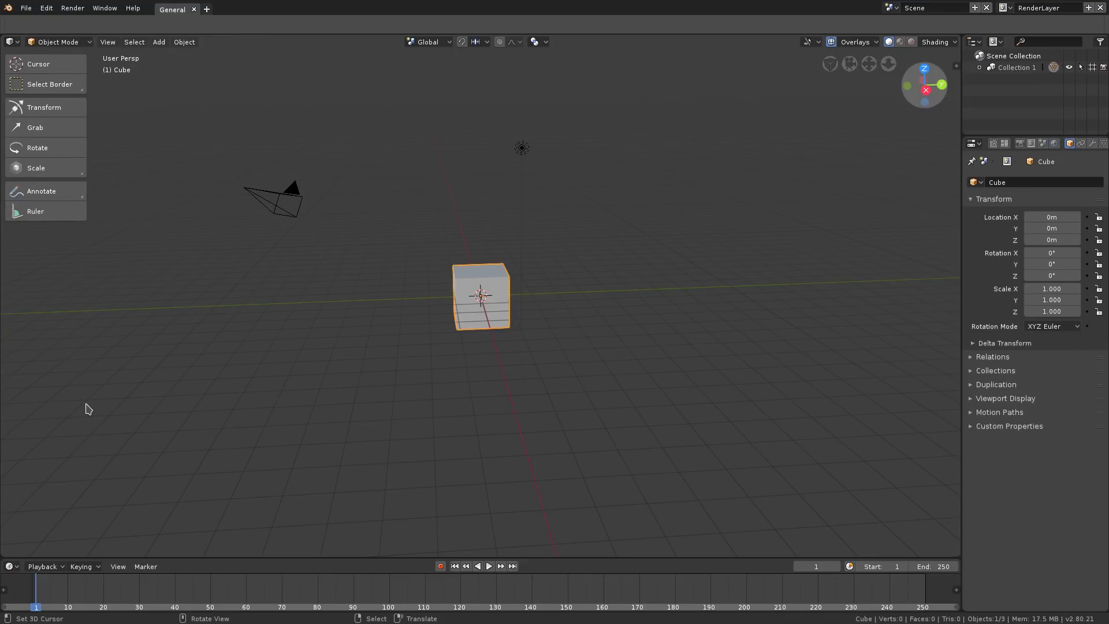
pyautogui.moveTo(67, 463)
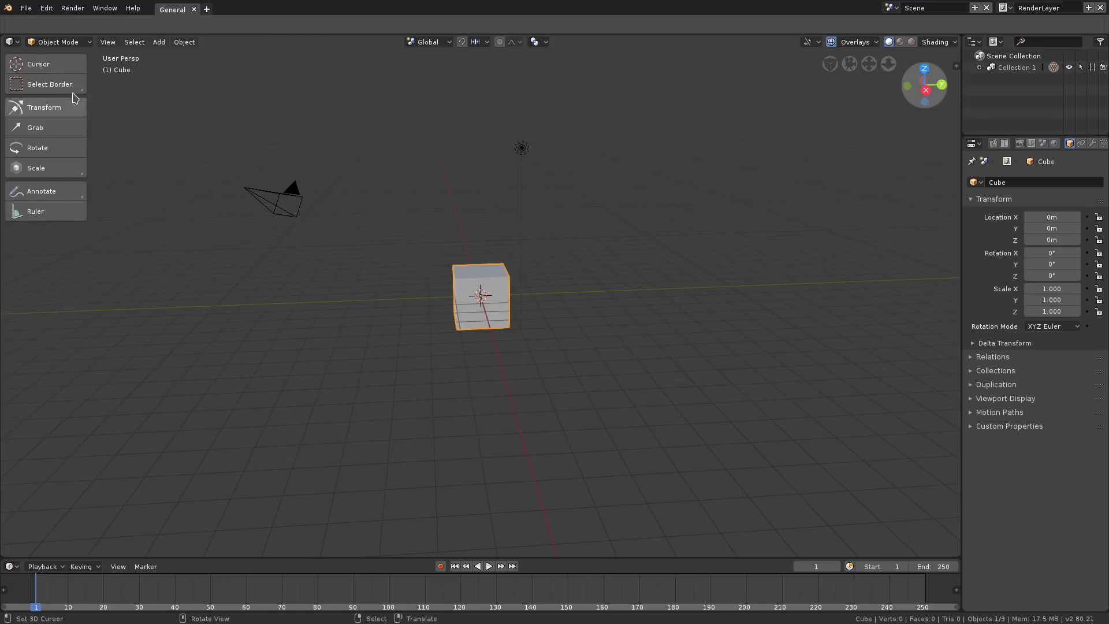
pyautogui.moveTo(95, 85)
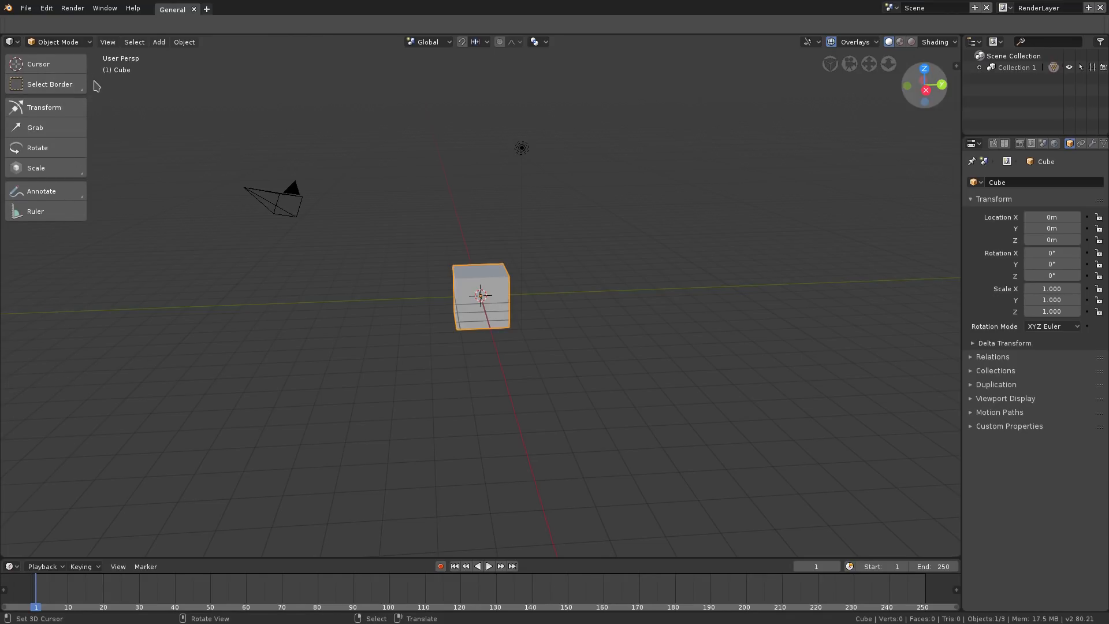
pyautogui.moveTo(145, 72)
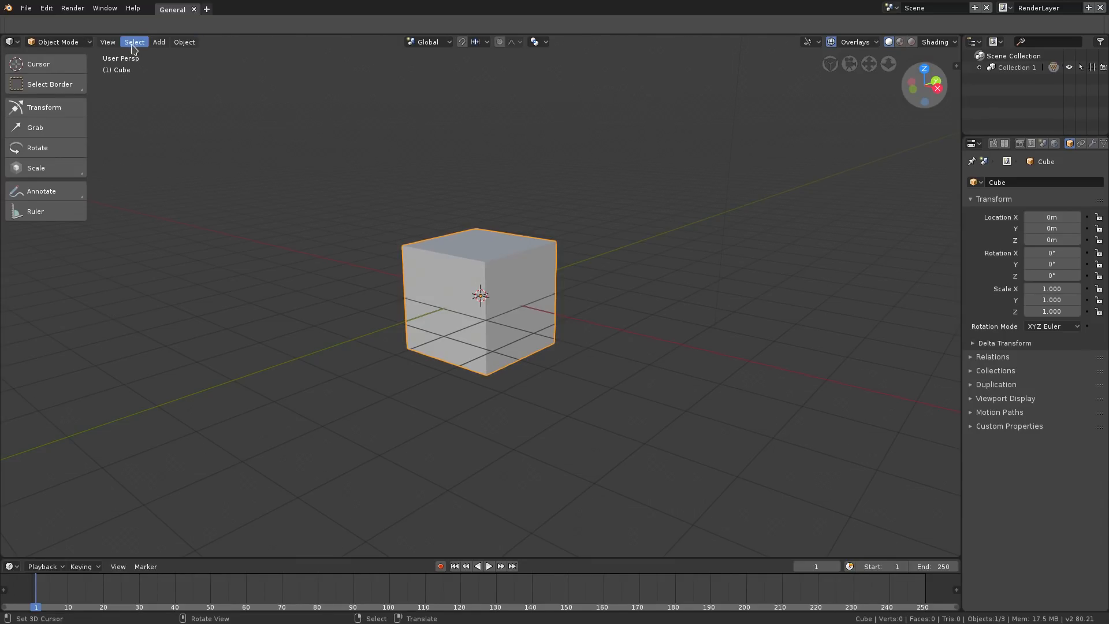
# Step: Briefly open the Object menu, then scrub the Timeline and set the current frame to 0
pyautogui.click(183, 42)
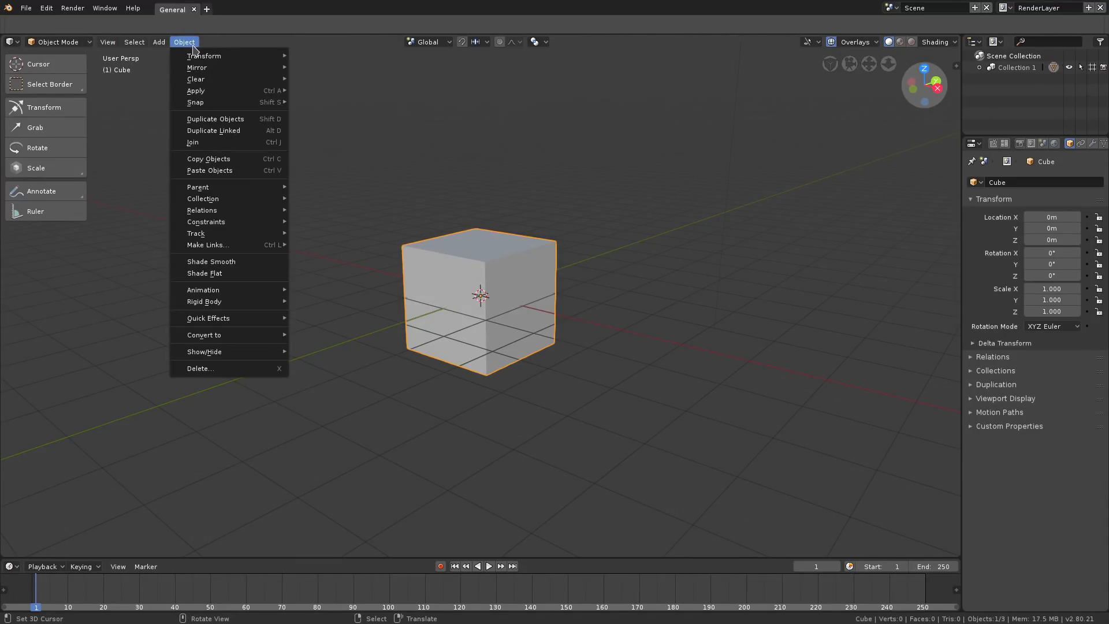
pyautogui.click(92, 541)
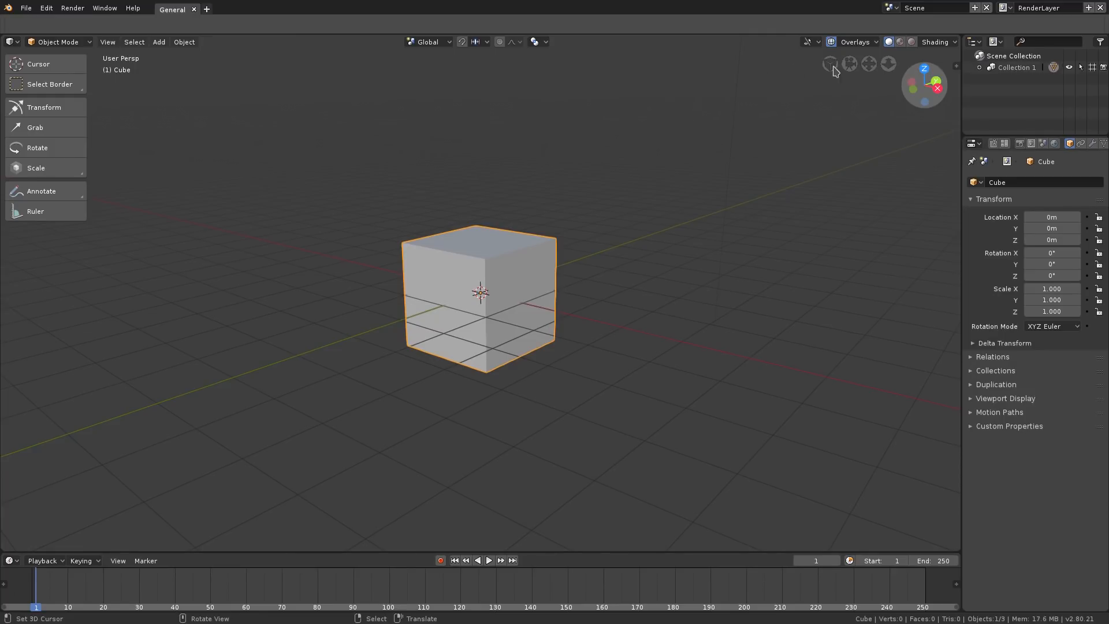
pyautogui.moveTo(83, 585)
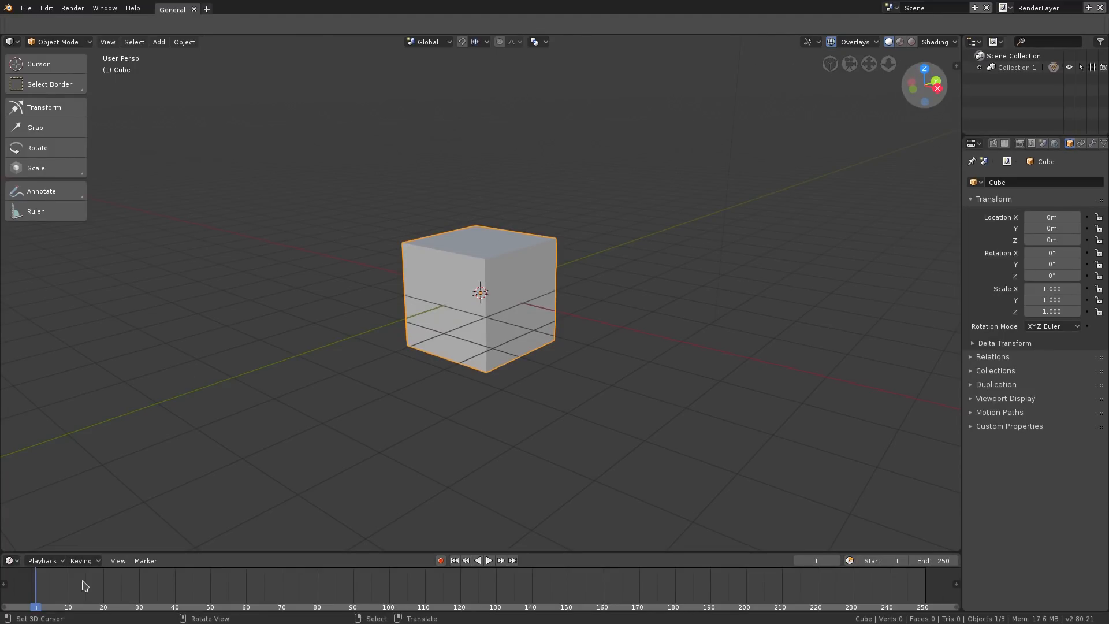
pyautogui.click(487, 560)
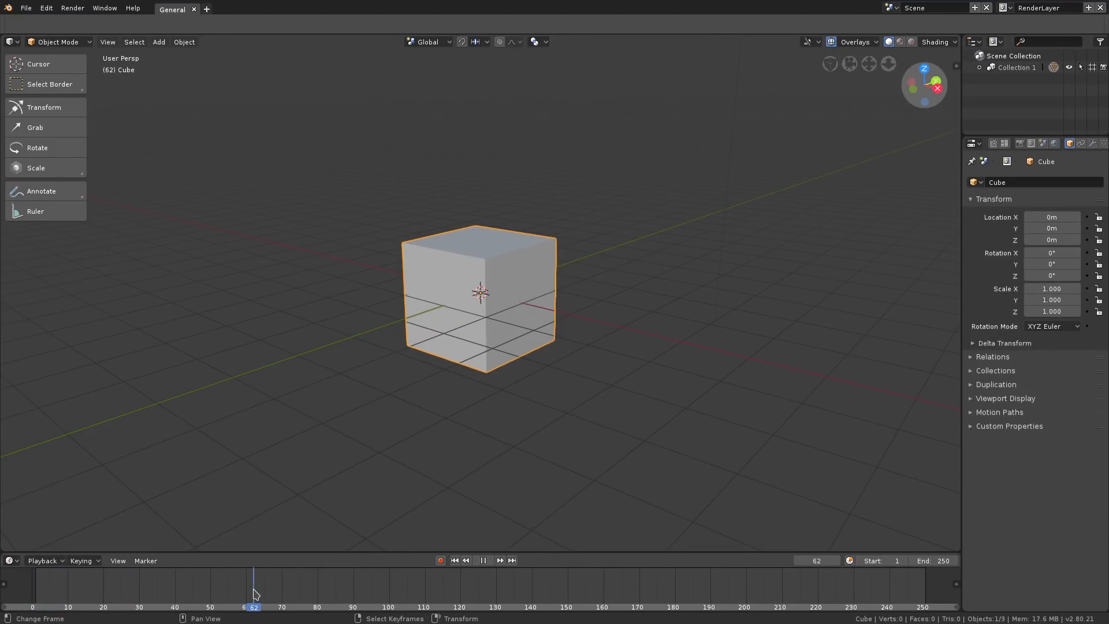
pyautogui.click(344, 606)
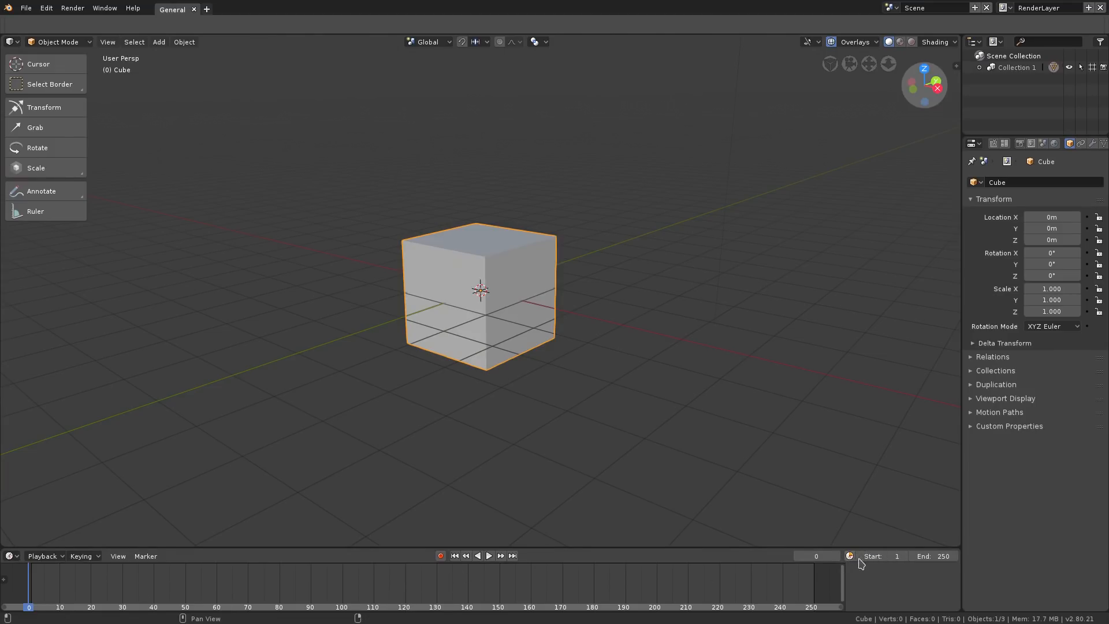
# Step: Key the cube's location at frame 0 and again after moving it
pyautogui.press('i')
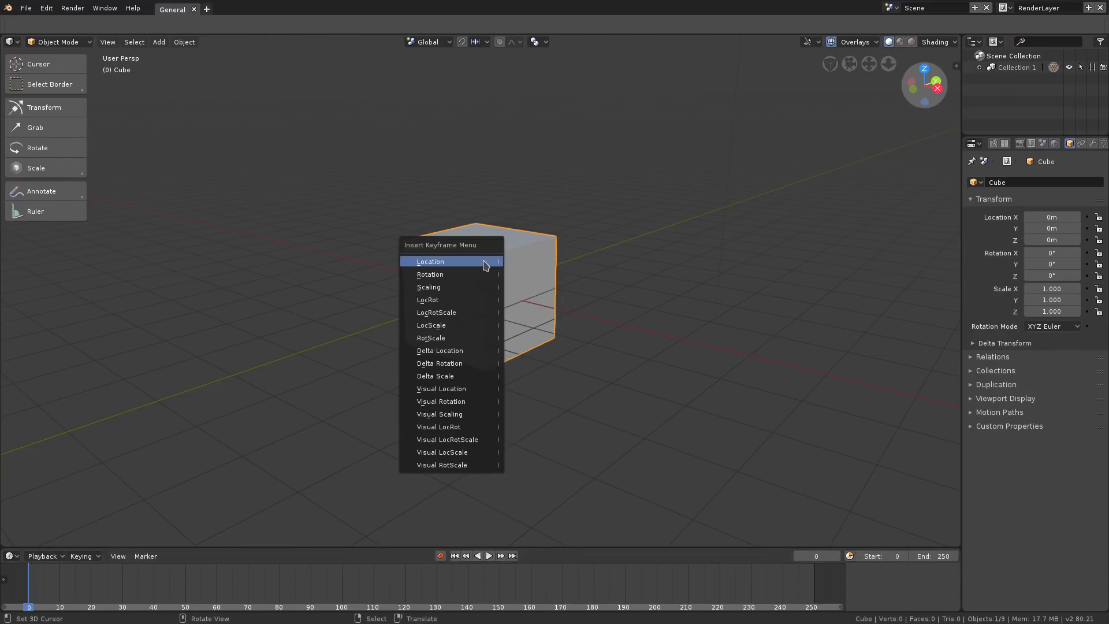
pyautogui.click(429, 261)
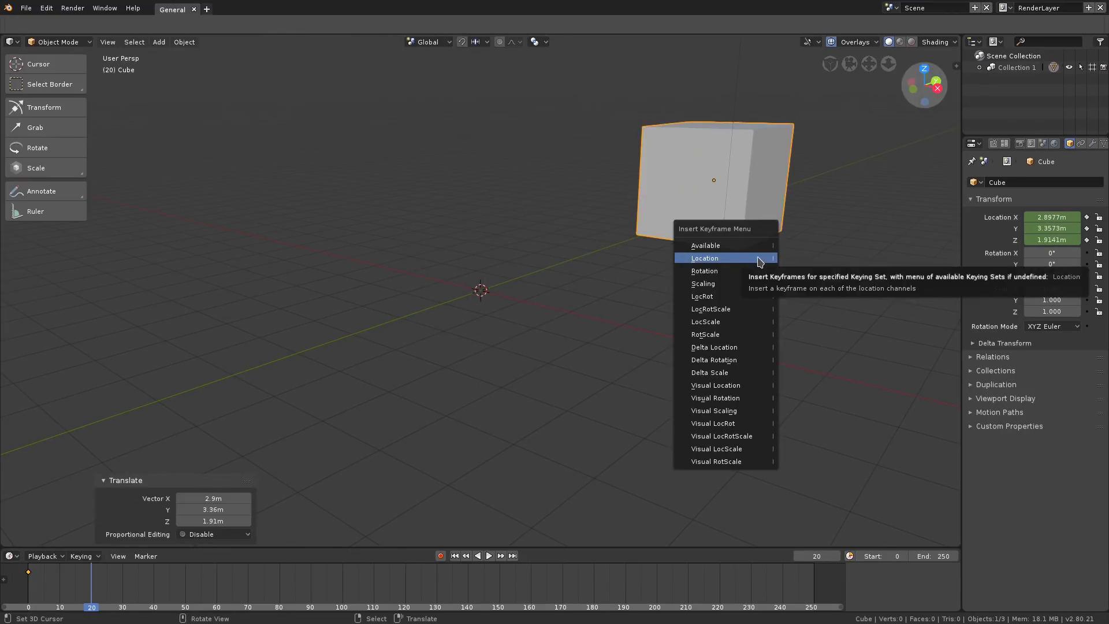
pyautogui.click(703, 258)
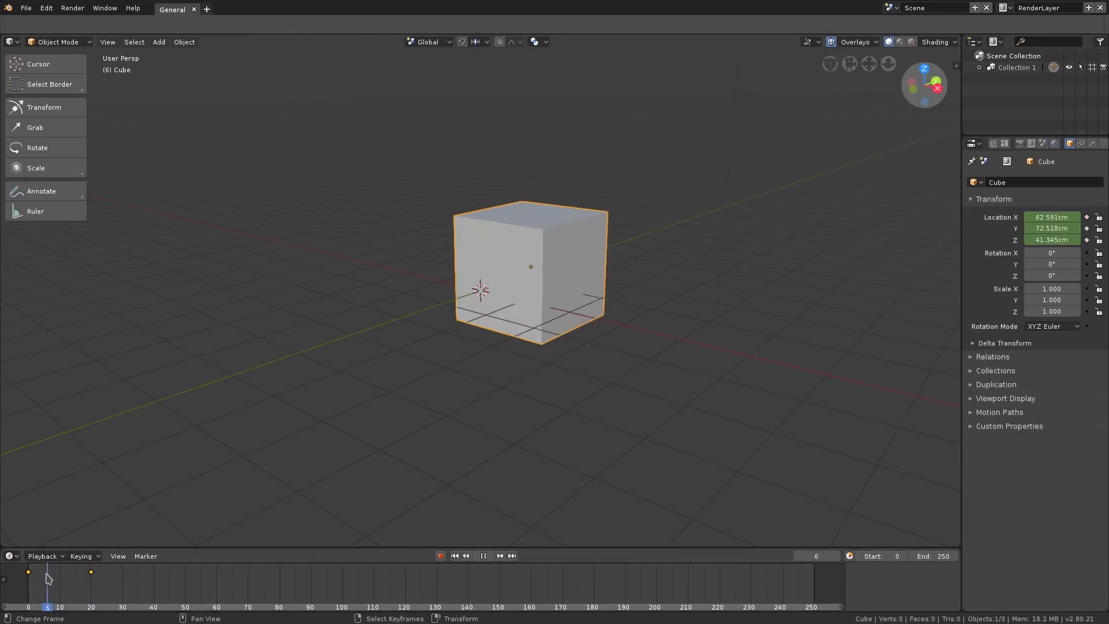
# Step: Set the scene's end frame to 50 and play back the cube animation
pyautogui.click(29, 606)
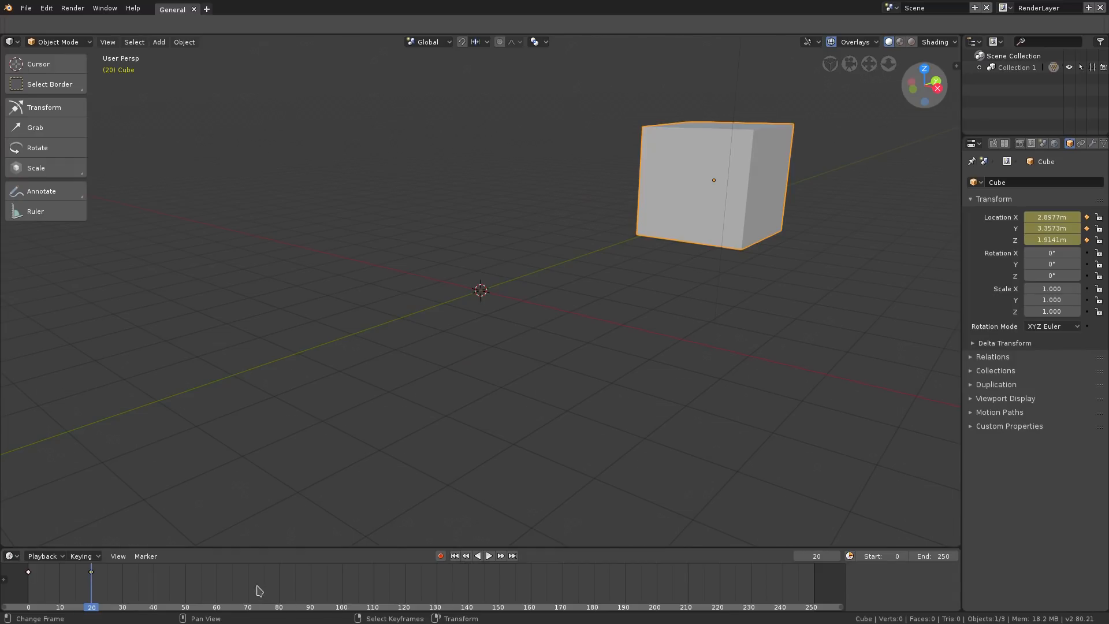
pyautogui.click(933, 555)
pyautogui.write('50')
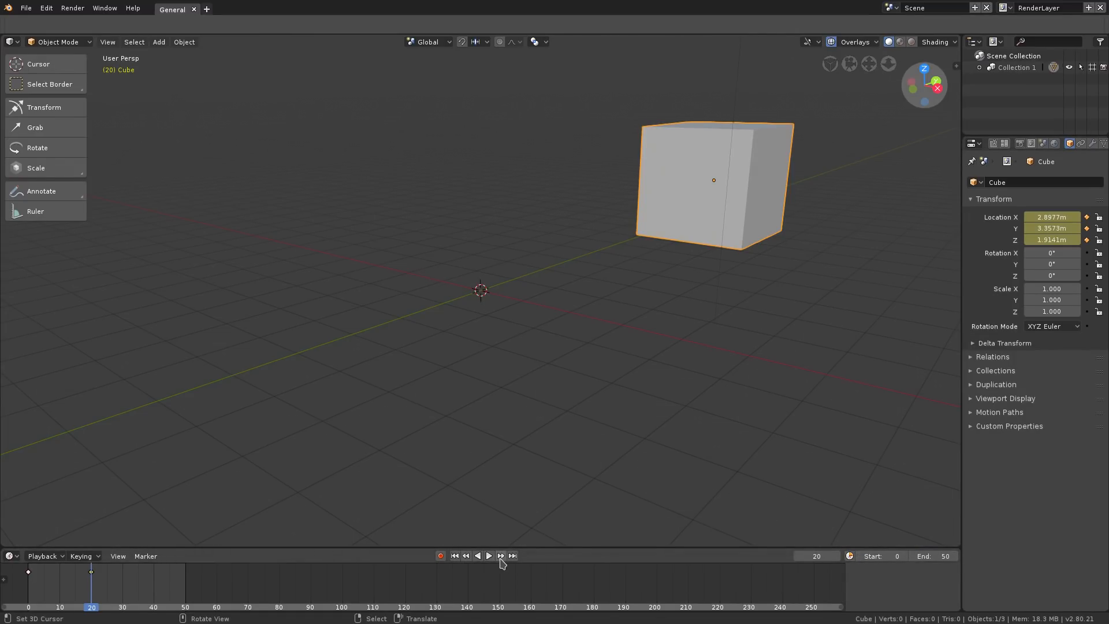
pyautogui.click(488, 555)
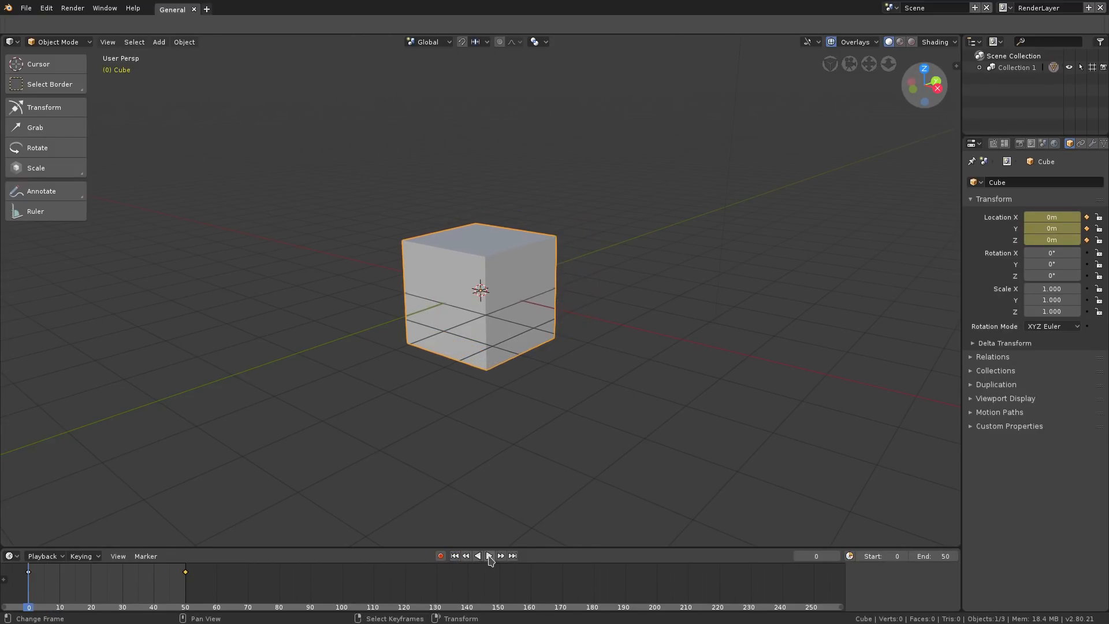
pyautogui.click(489, 555)
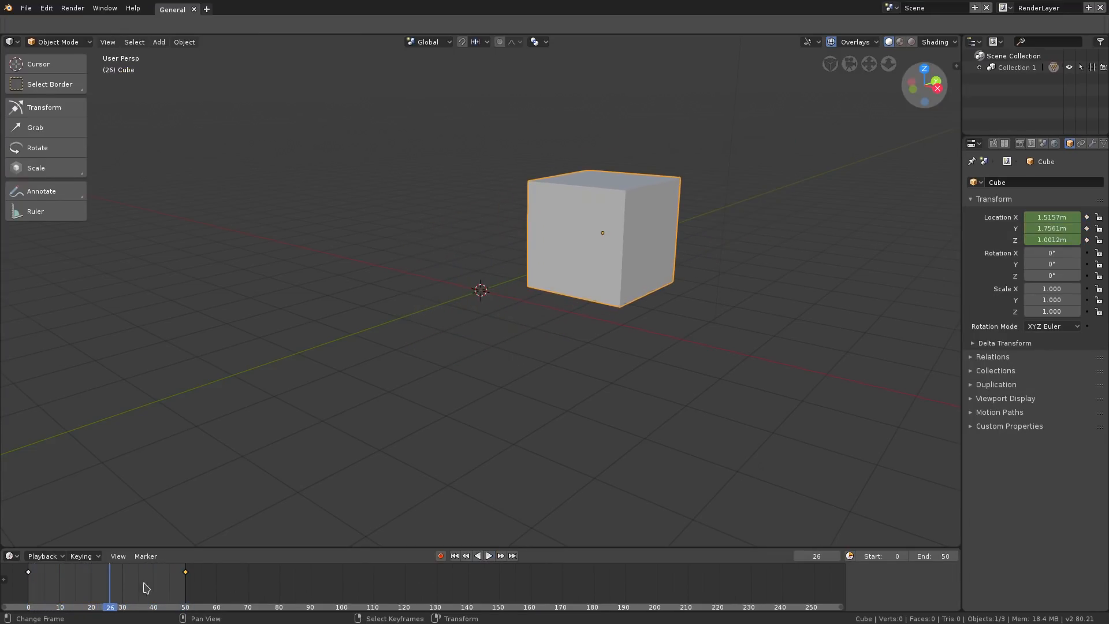
pyautogui.moveTo(117, 586)
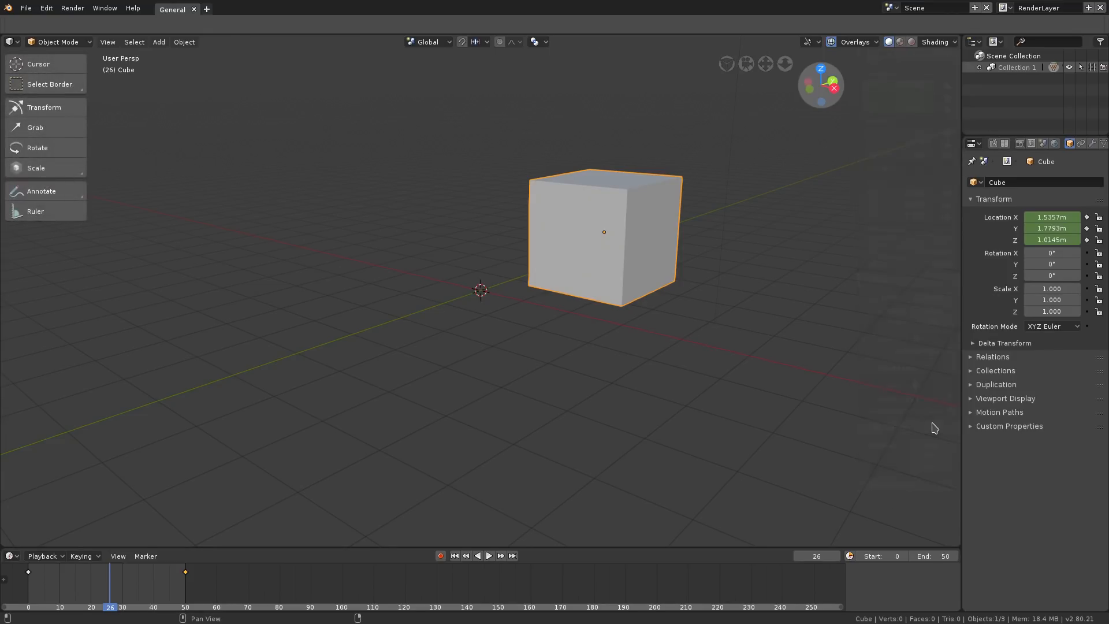
pyautogui.press('n')
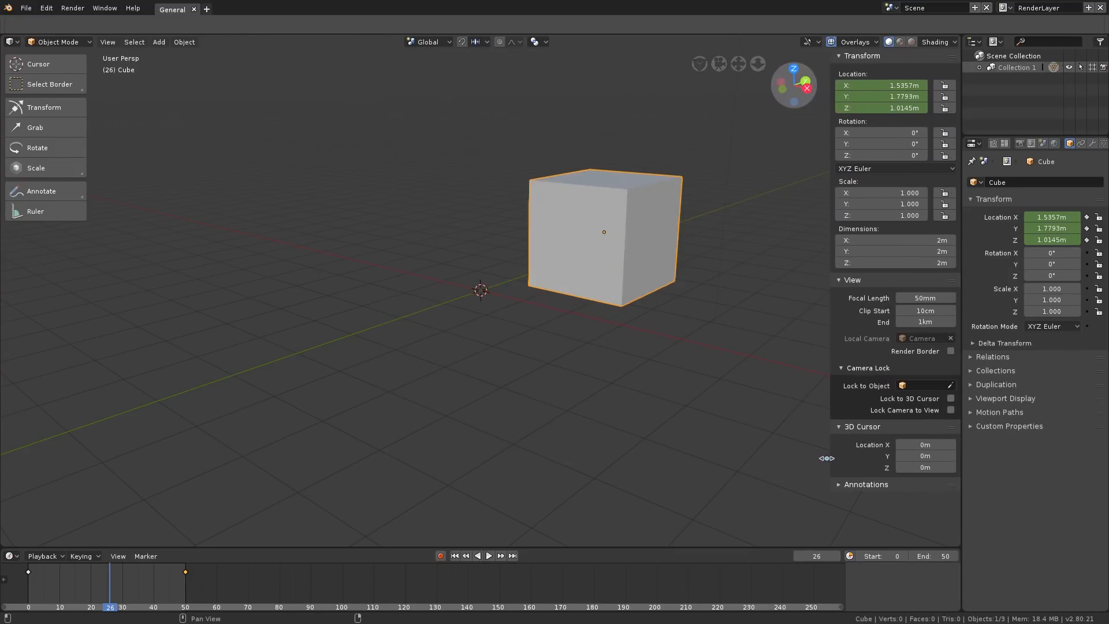
pyautogui.click(838, 56)
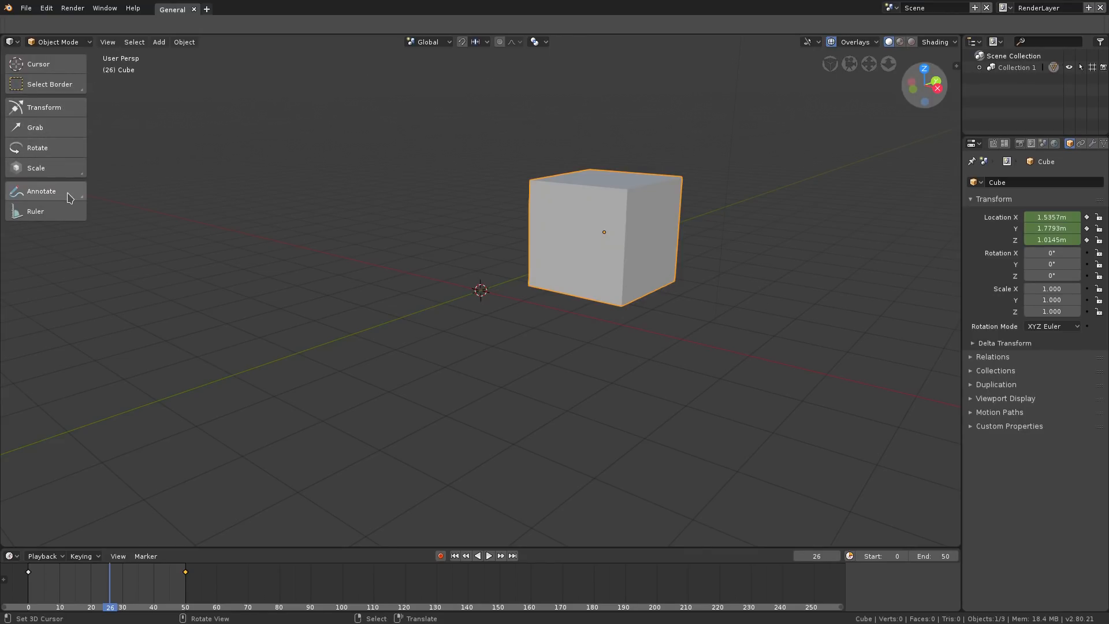
# Step: Put the cube into Edit Mode, then return it to Object Mode
pyautogui.press('Tab')
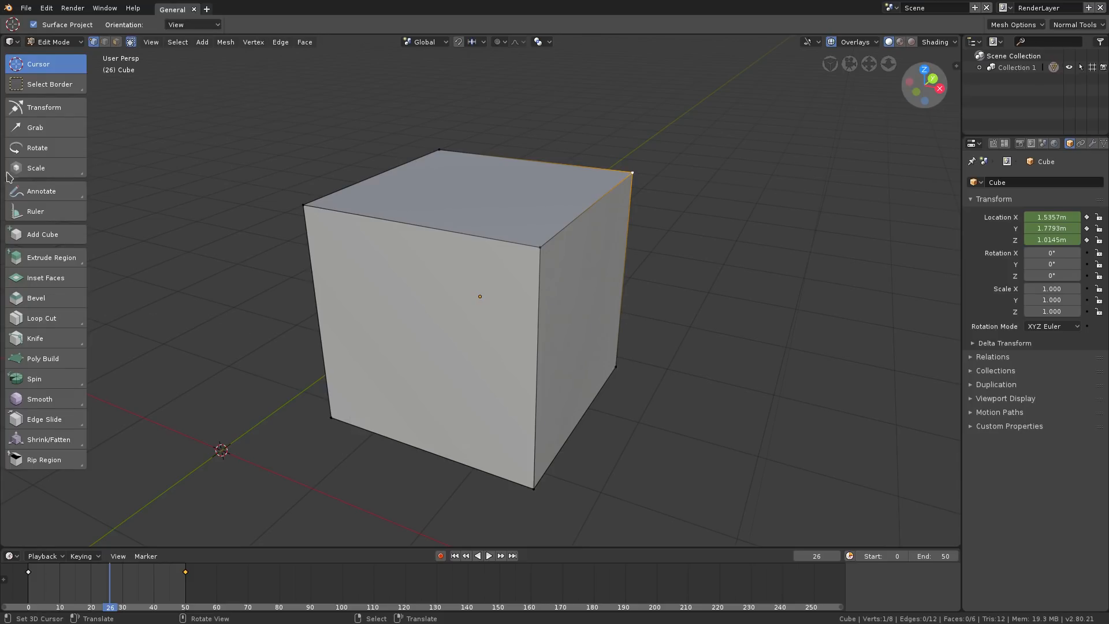
pyautogui.moveTo(43, 358)
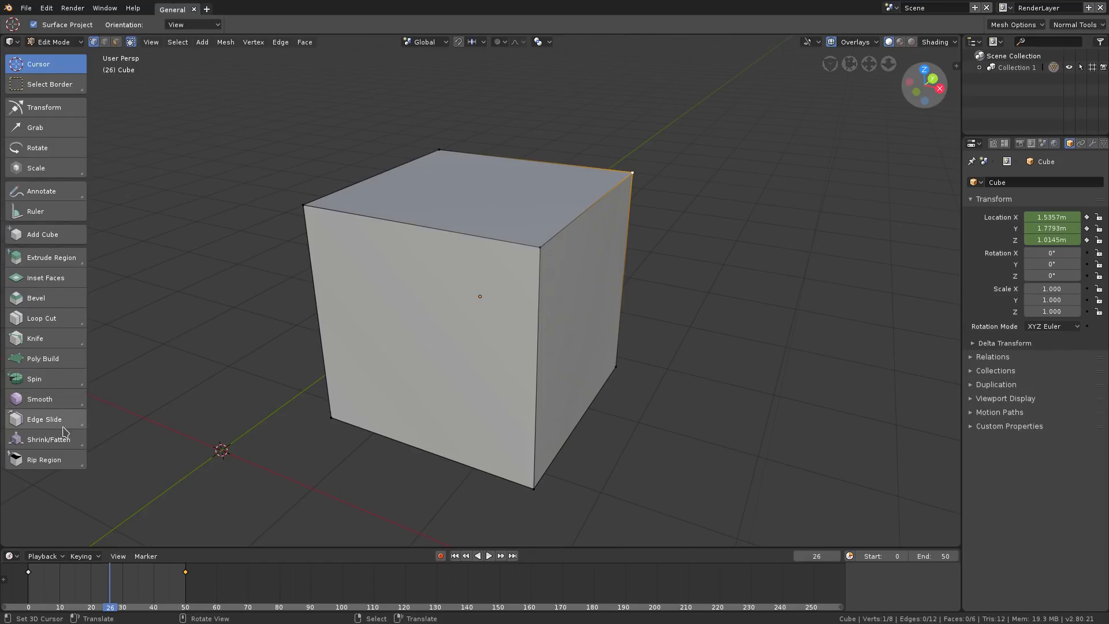
pyautogui.moveTo(70, 96)
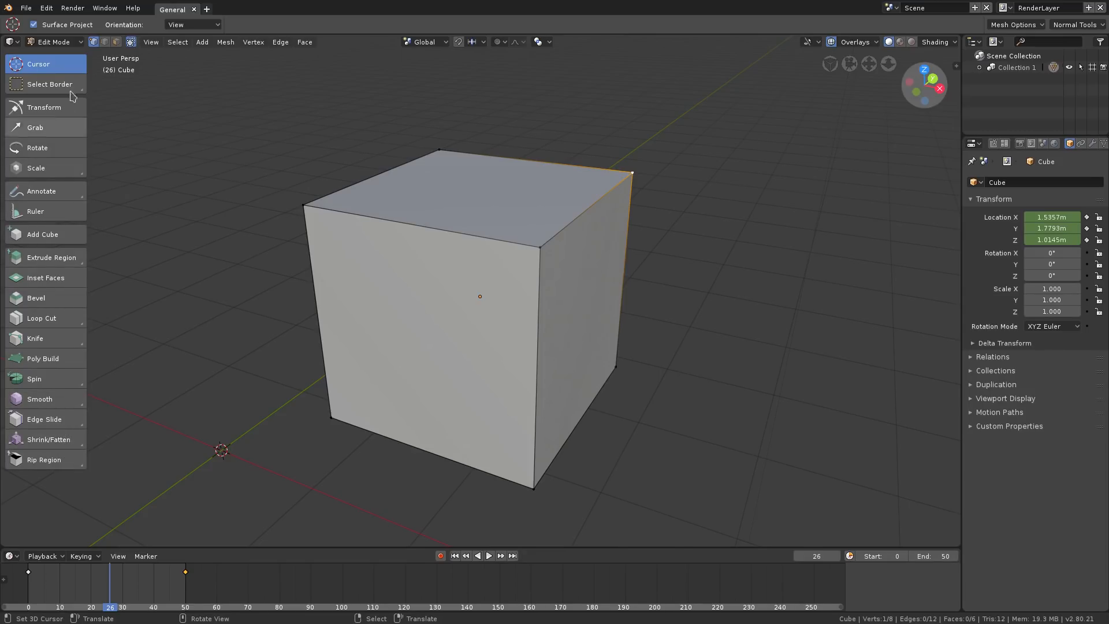
pyautogui.moveTo(342, 366)
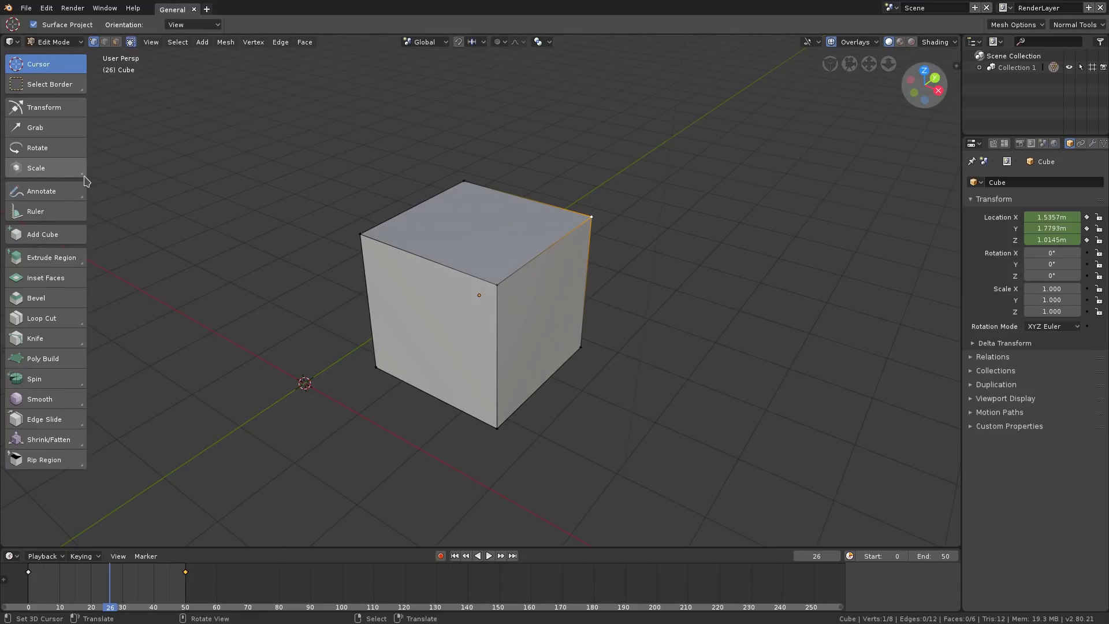
pyautogui.moveTo(85, 180)
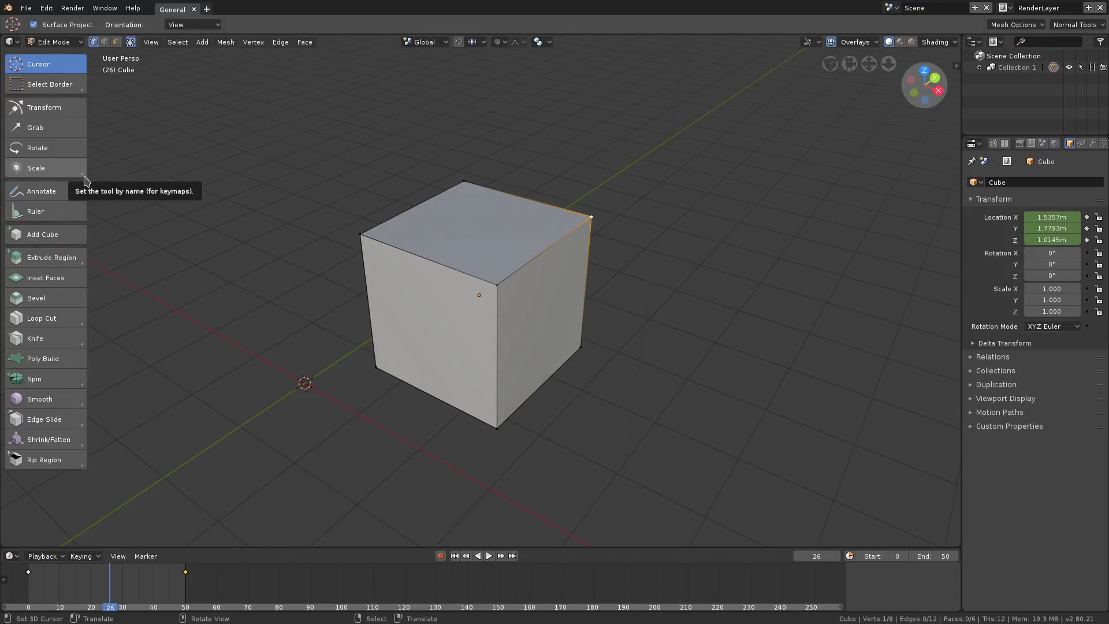
pyautogui.moveTo(548, 289)
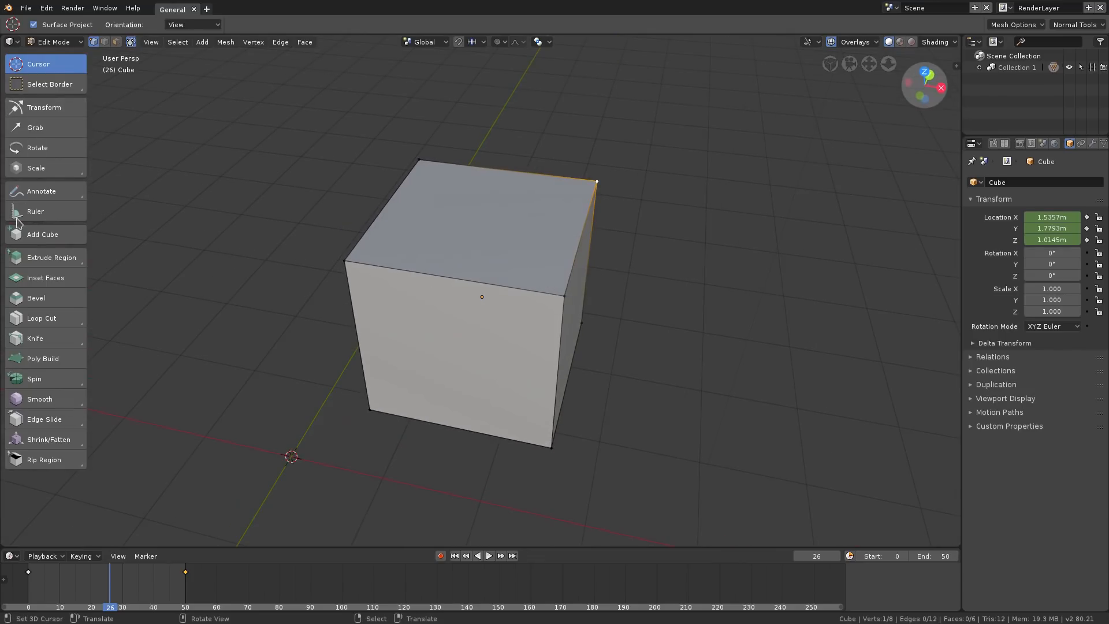
pyautogui.moveTo(577, 472)
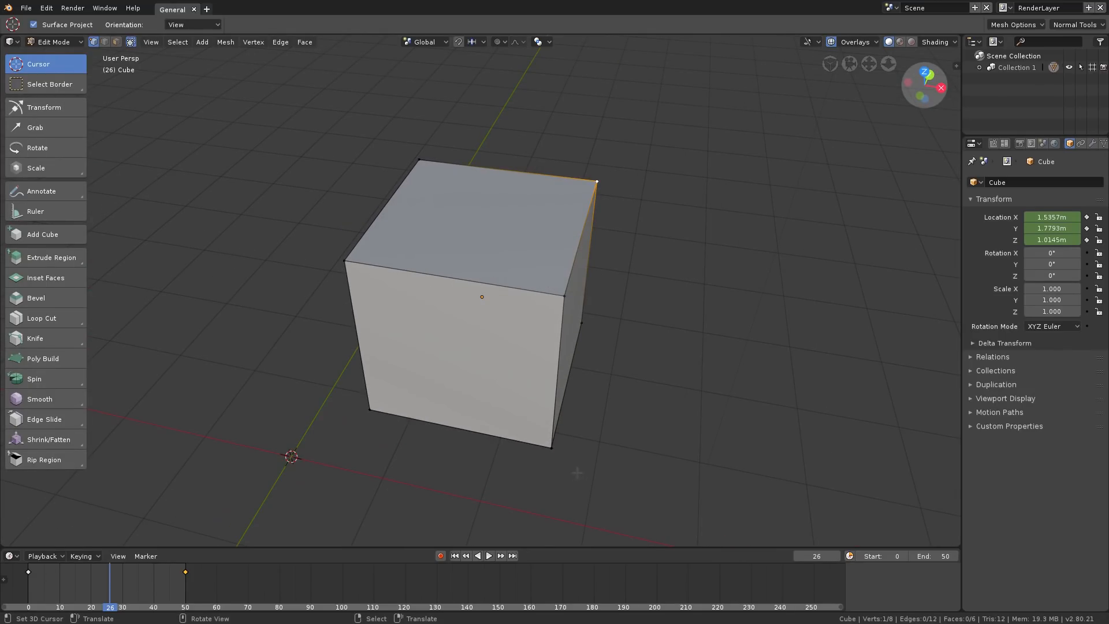
pyautogui.press('Tab')
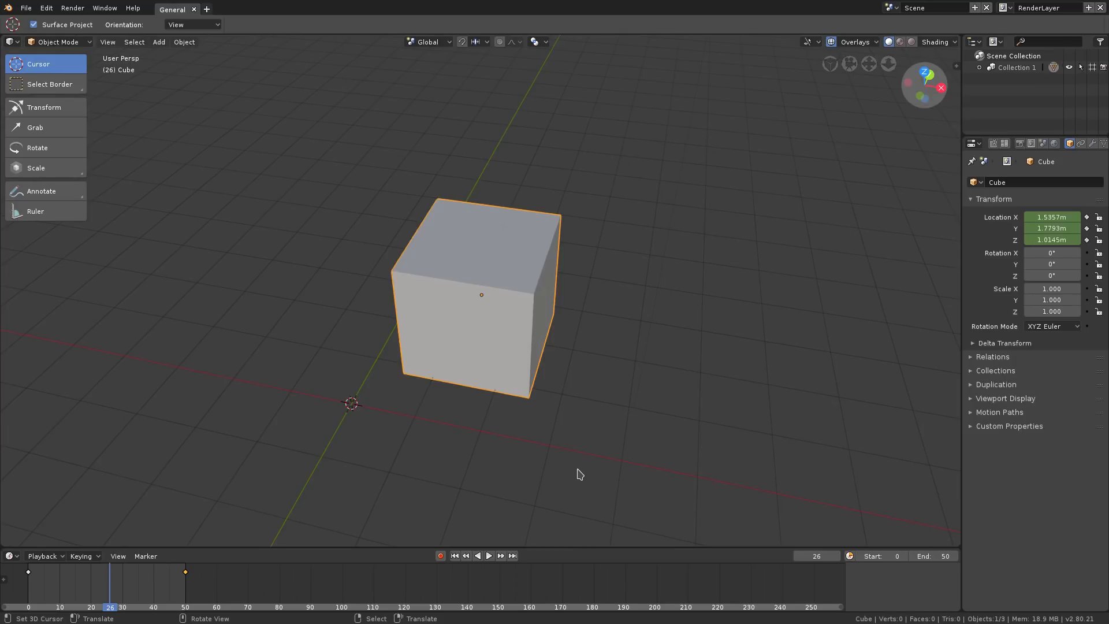
pyautogui.moveTo(596, 287)
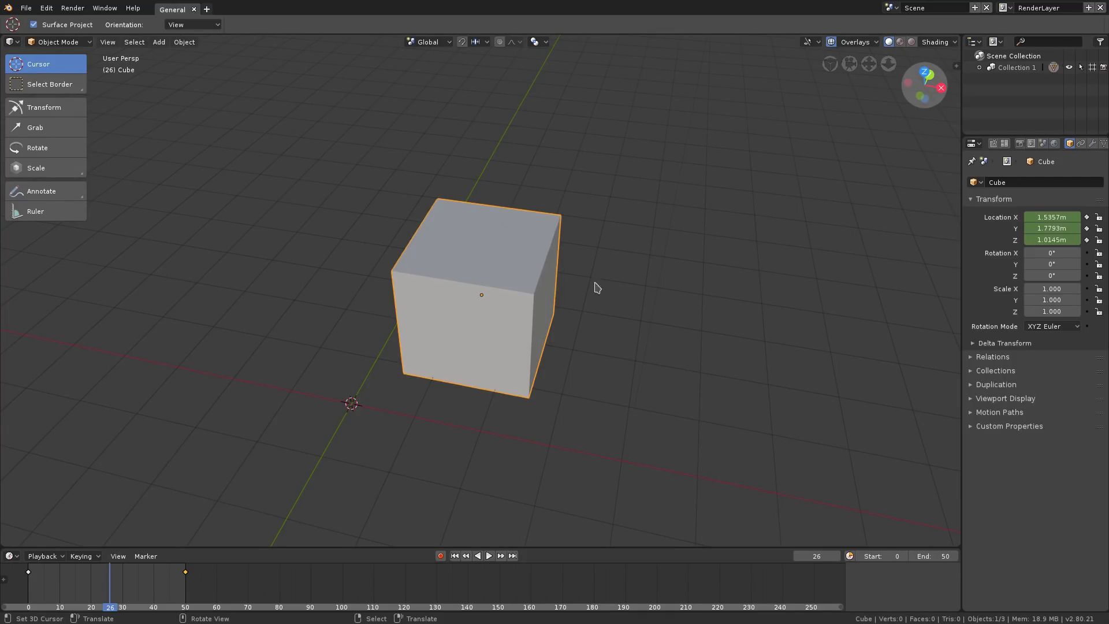
# Step: Select the lamp, browse the File and Render menus, and show the Render properties tab
pyautogui.click(534, 42)
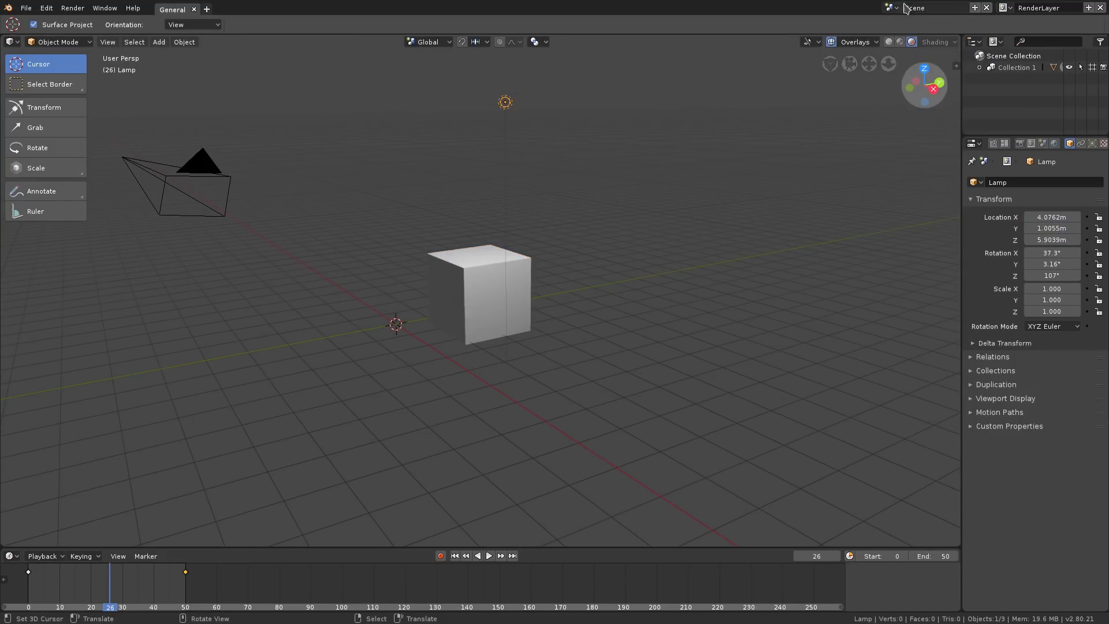
pyautogui.click(25, 7)
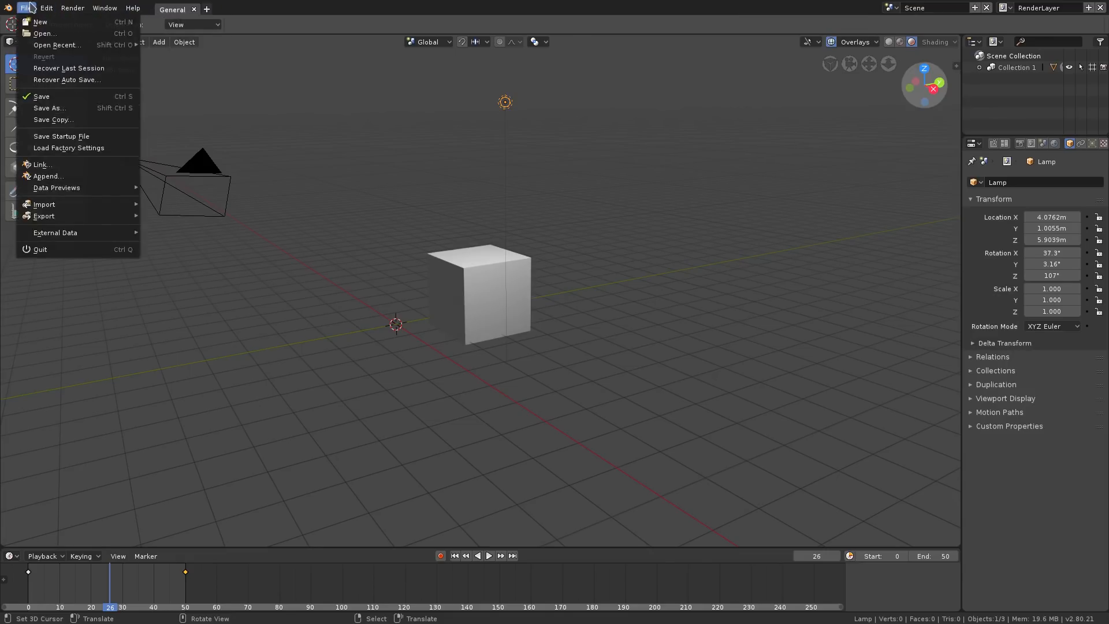
pyautogui.click(71, 7)
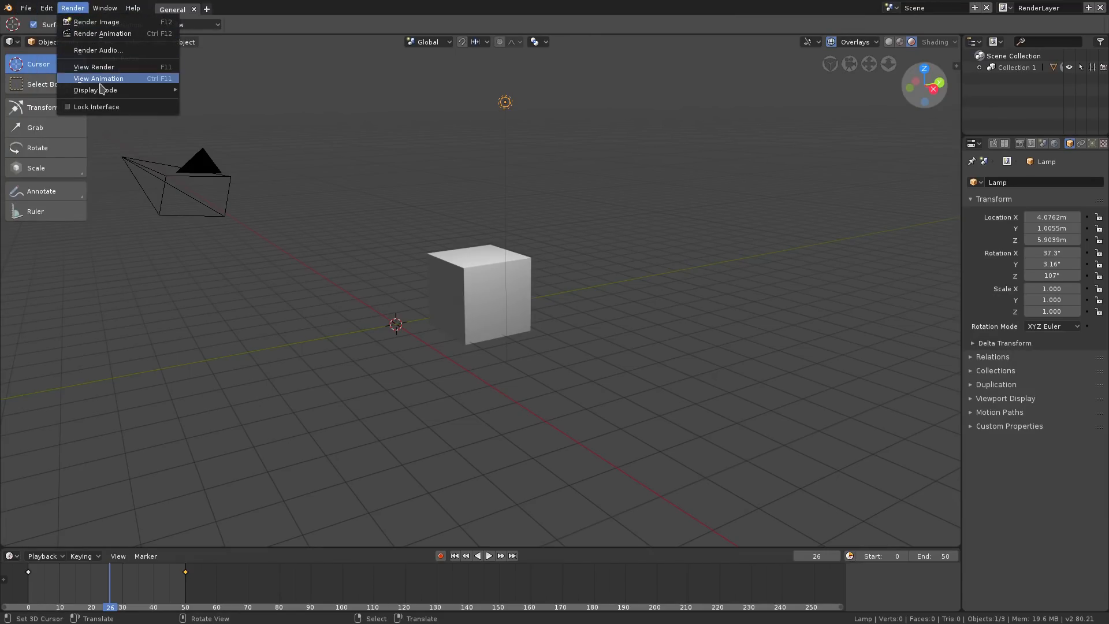
pyautogui.click(26, 8)
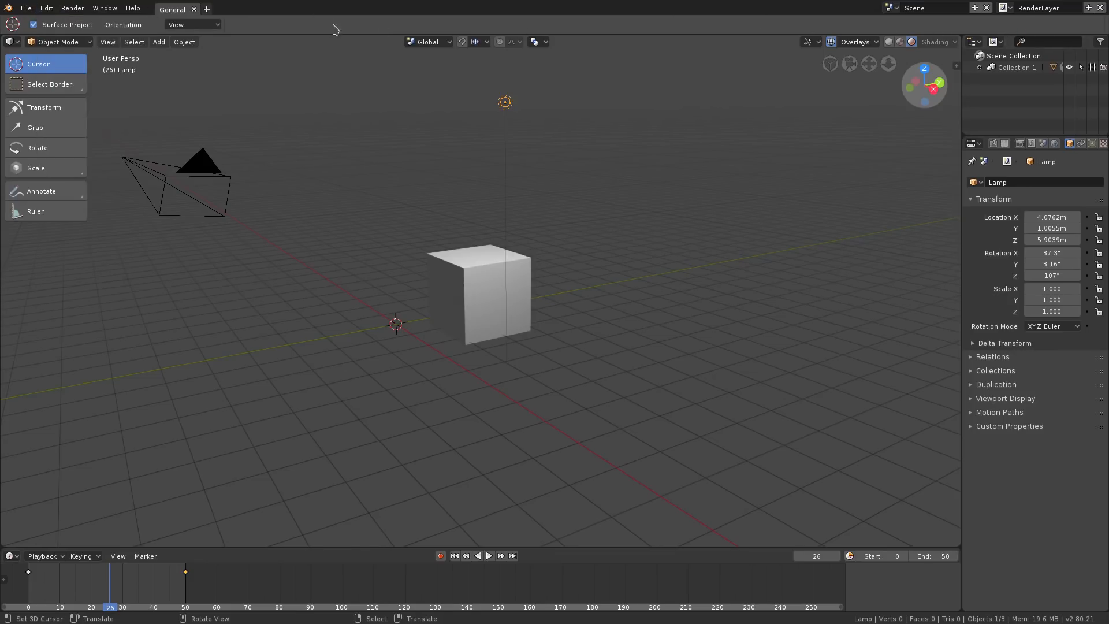
pyautogui.click(855, 41)
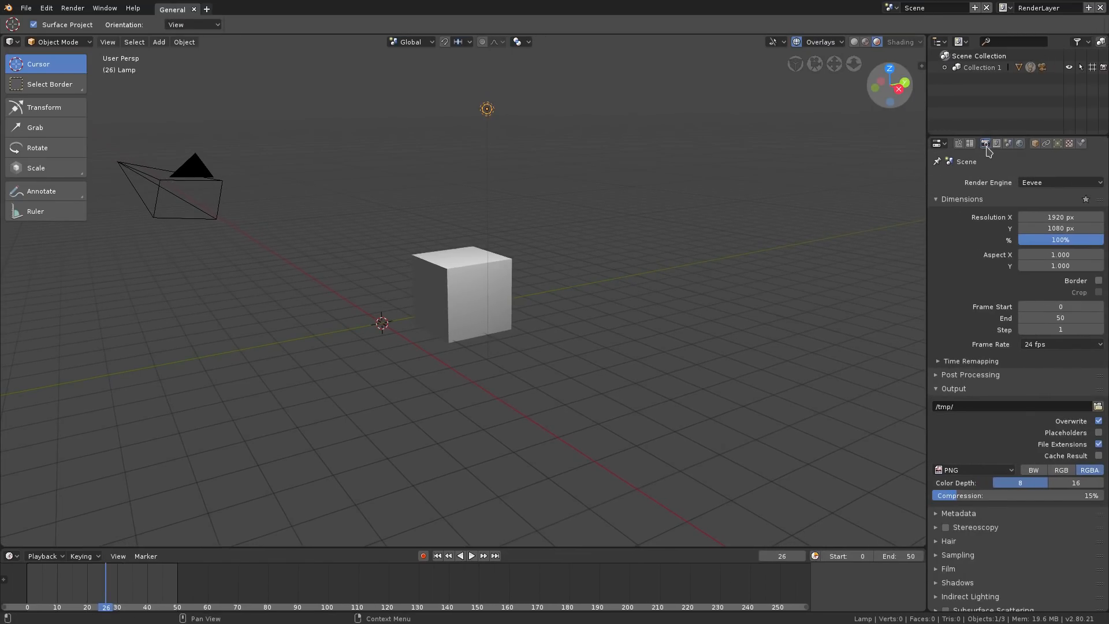
pyautogui.moveTo(984, 144)
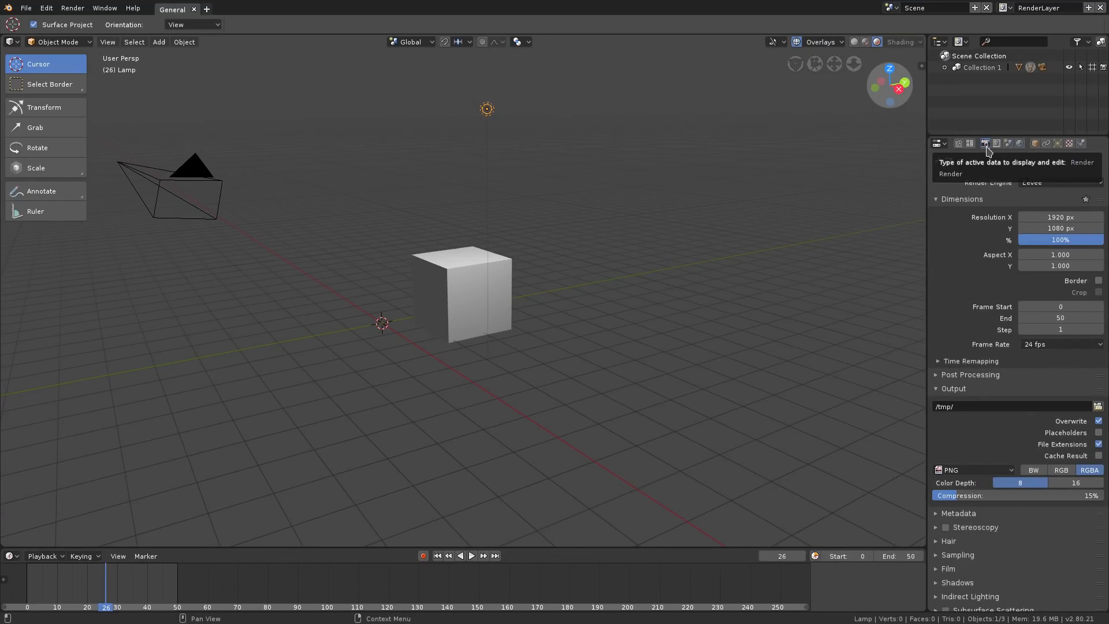
# Step: Open the Render Engine list offering Cycles, OpenGL and Eevee, keeping Eevee
pyautogui.click(1059, 182)
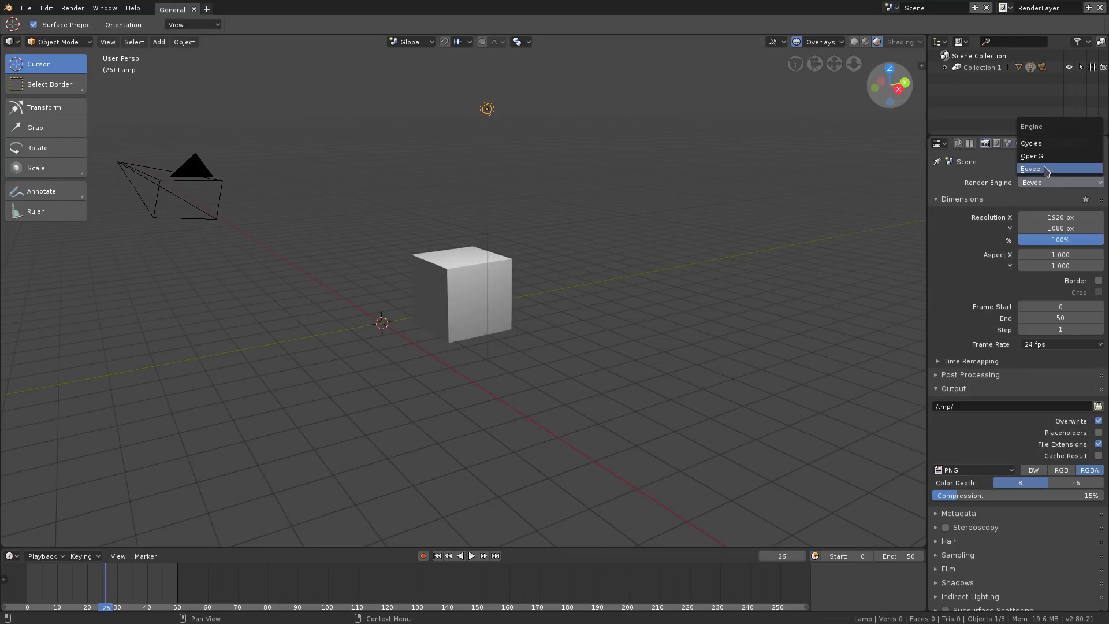
pyautogui.moveTo(1059, 155)
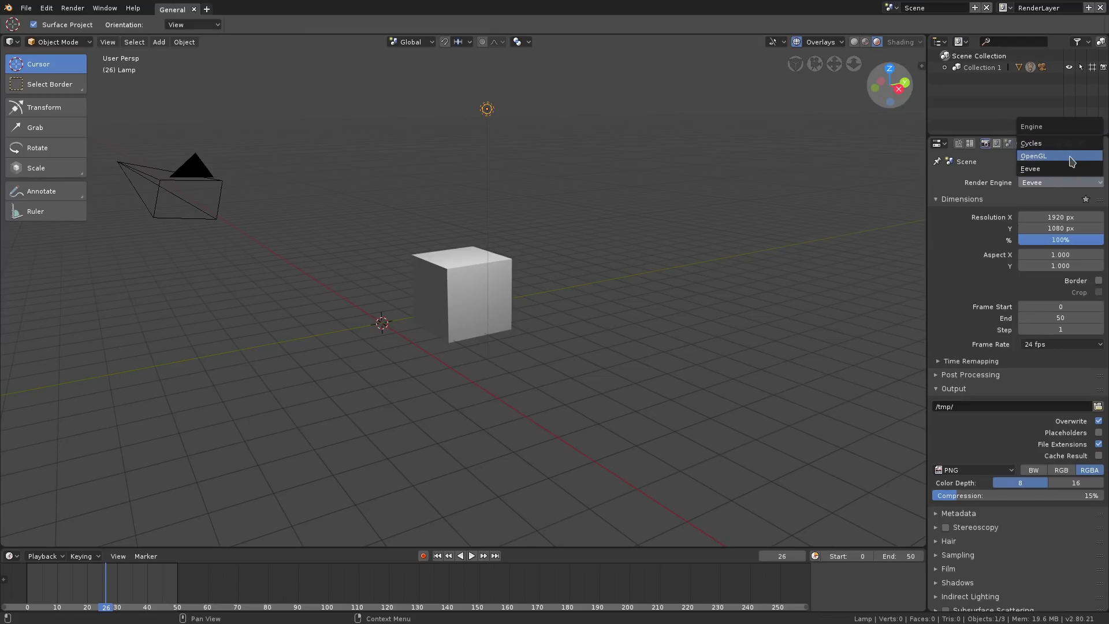
pyautogui.moveTo(1070, 161)
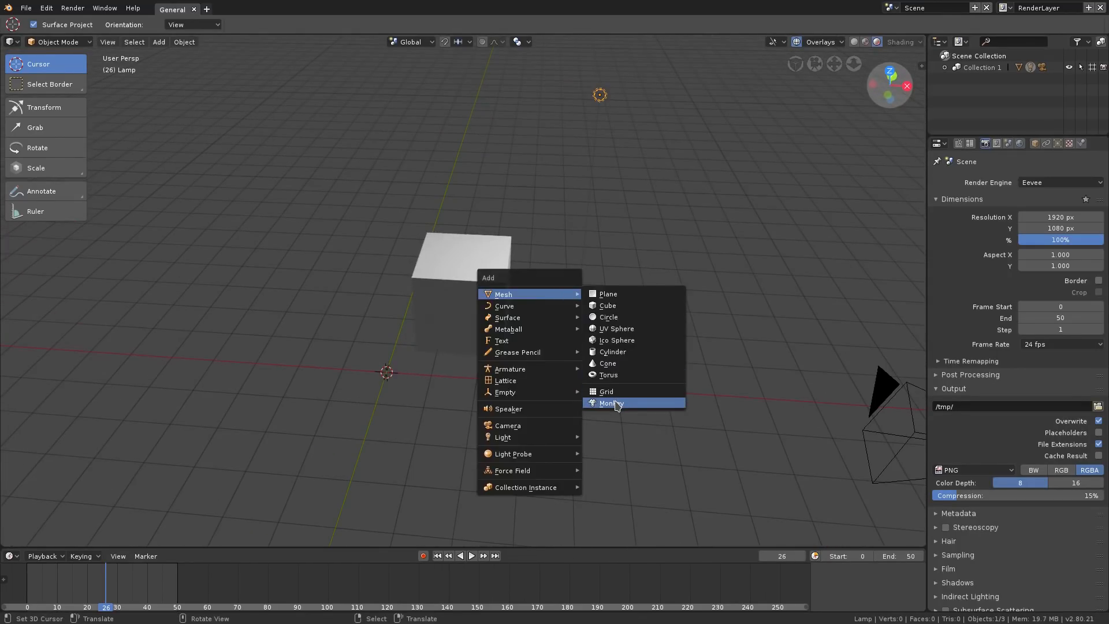
# Step: Add a Suzanne monkey mesh and position it in front of the cube
pyautogui.click(608, 402)
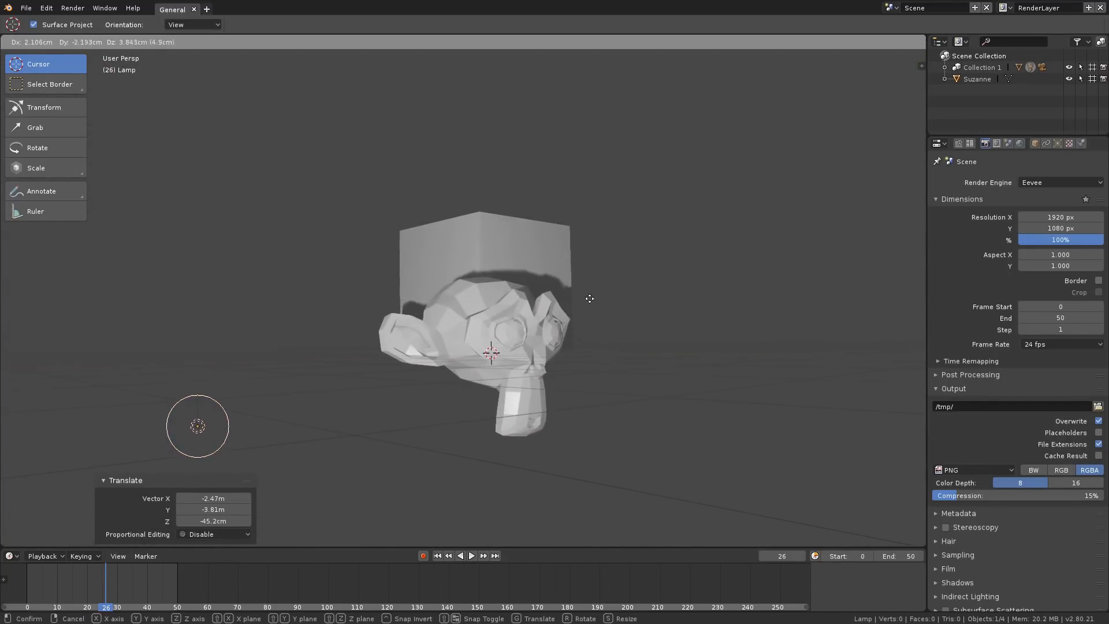
pyautogui.click(536, 391)
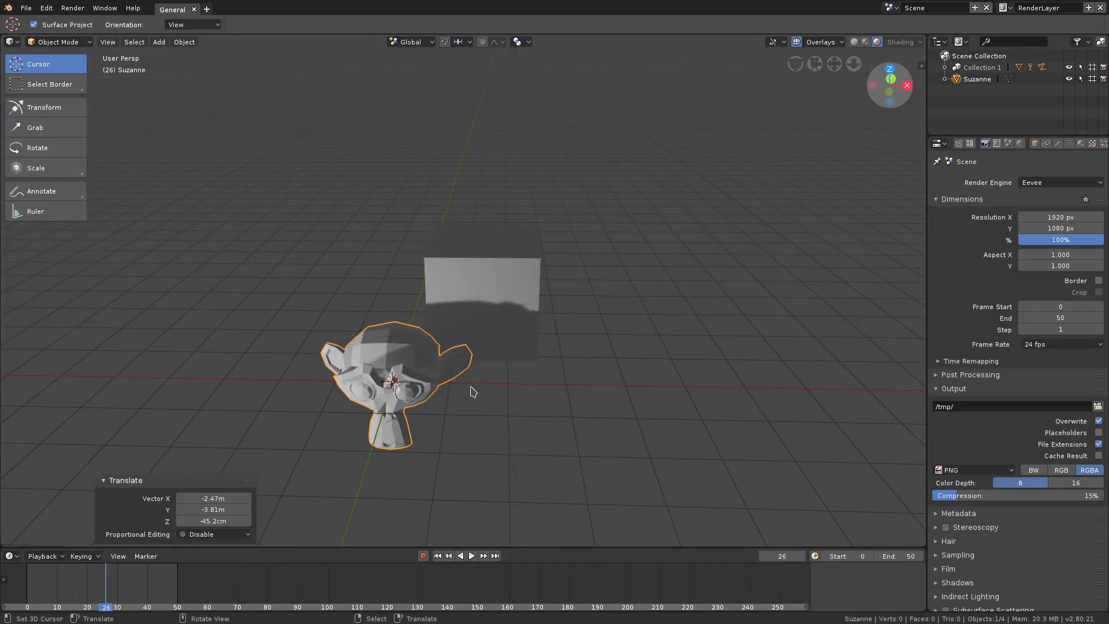
pyautogui.click(191, 24)
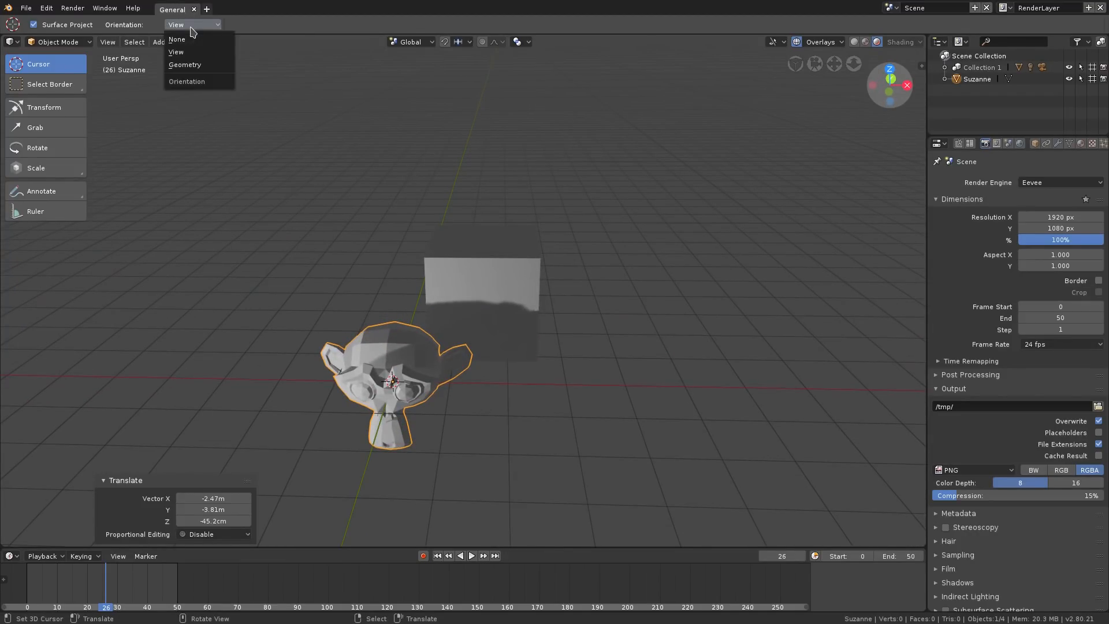
pyautogui.click(176, 50)
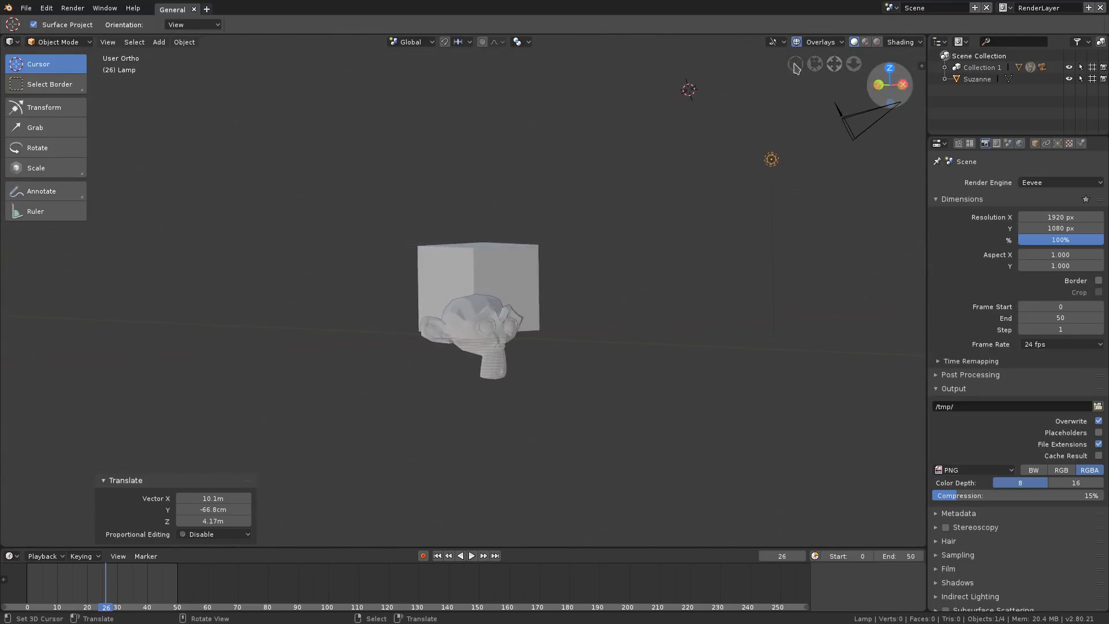
pyautogui.moveTo(794, 64)
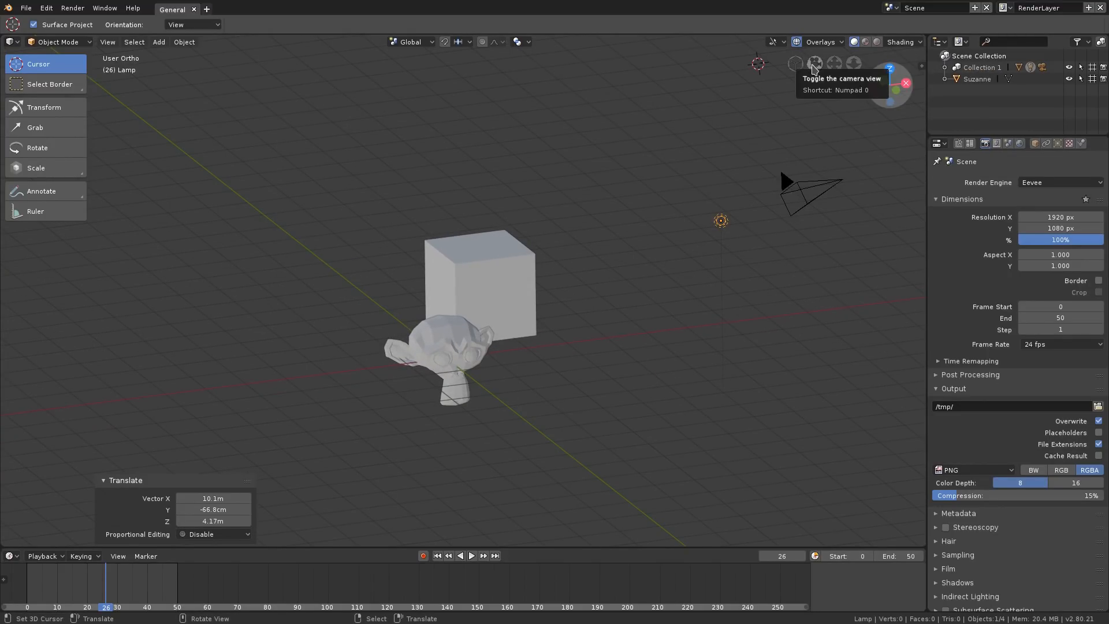
# Step: Toggle the viewport to look through the scene camera
pyautogui.click(814, 63)
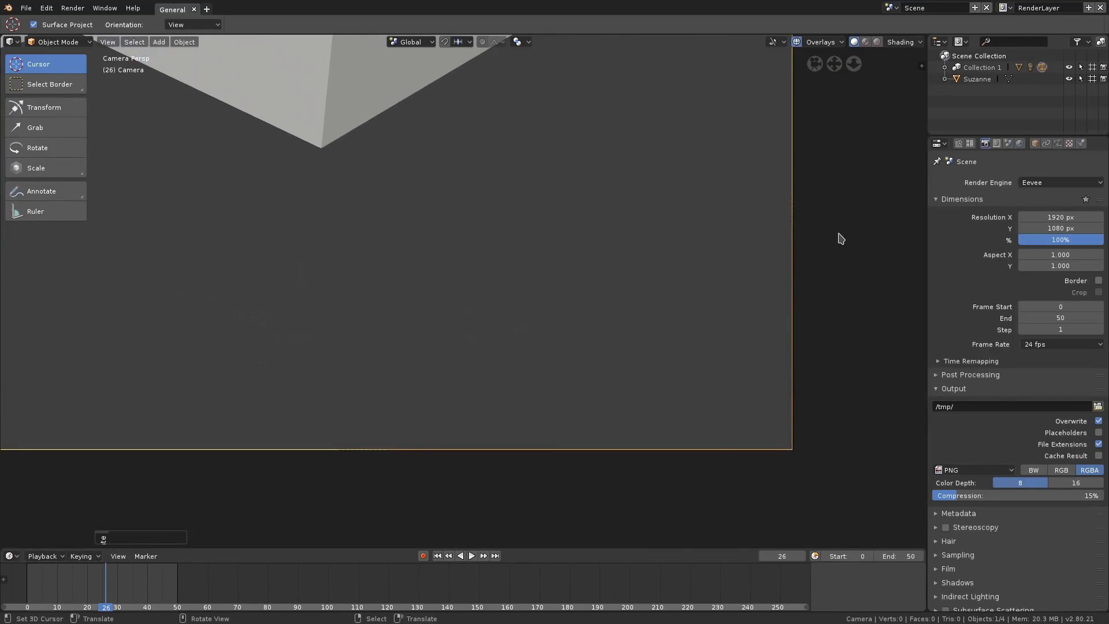
pyautogui.moveTo(856, 495)
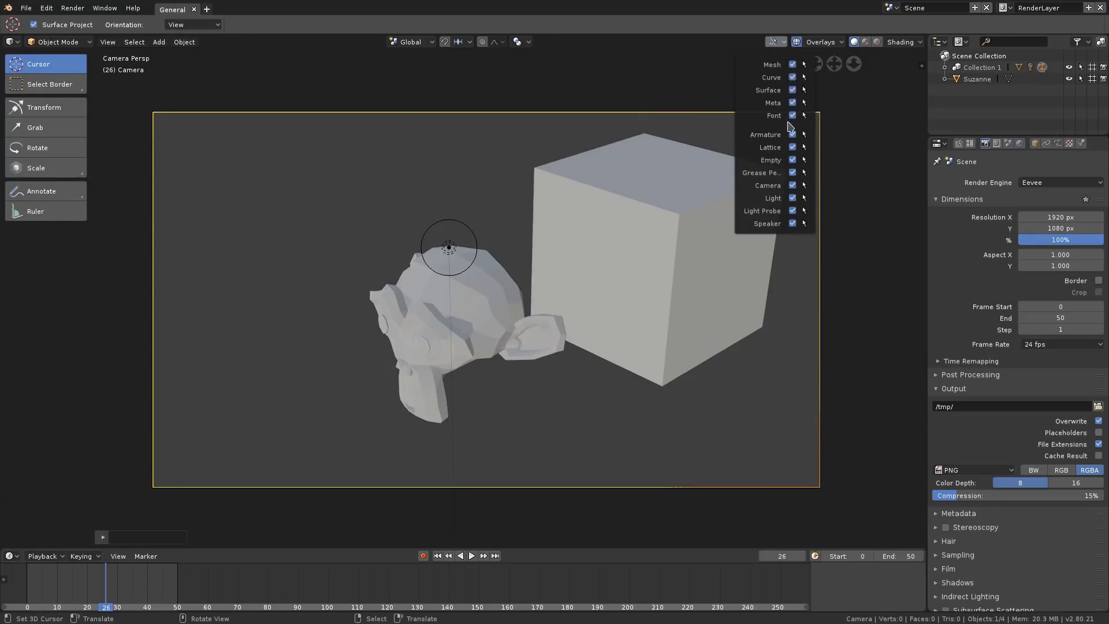
pyautogui.moveTo(816, 57)
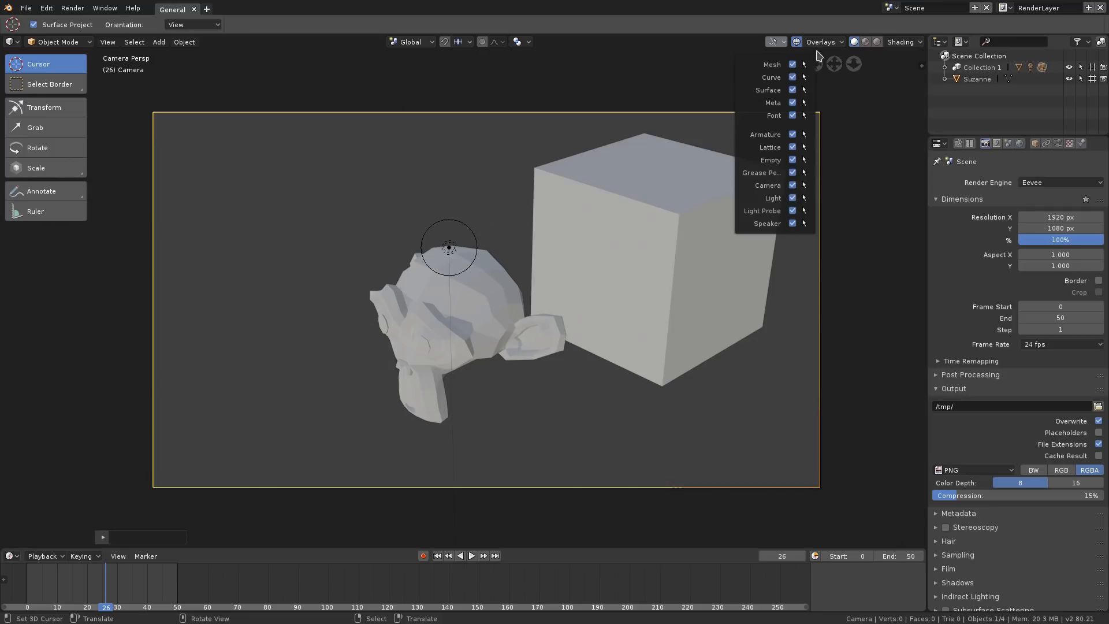
# Step: Toggle overlays off and back on, then uncheck Text Info in the Overlays popover
pyautogui.click(795, 41)
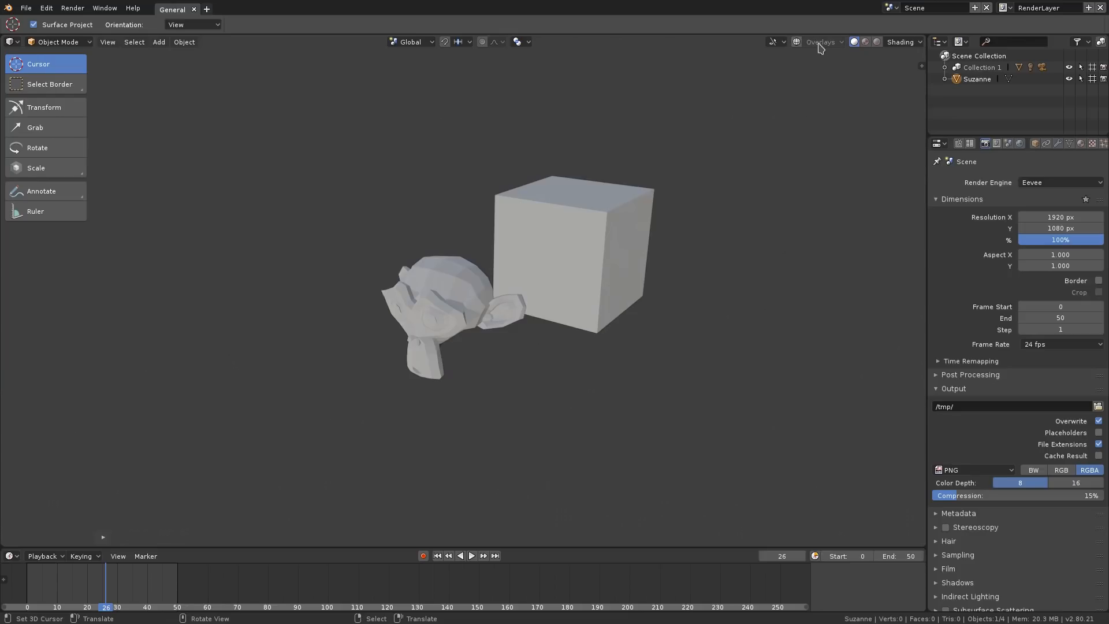
pyautogui.click(820, 42)
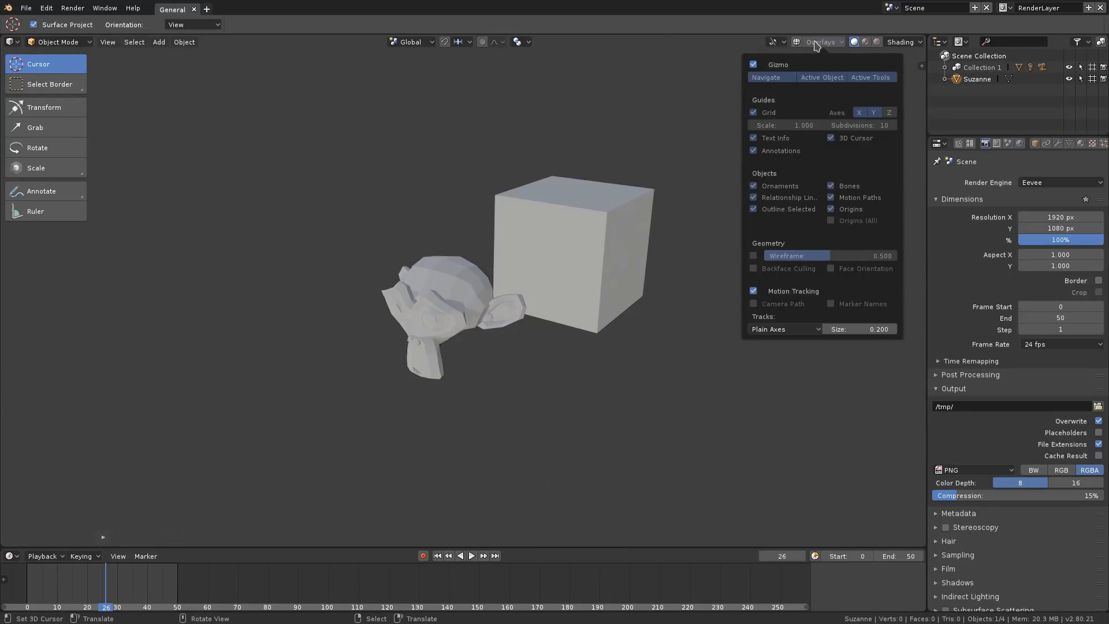
pyautogui.click(819, 42)
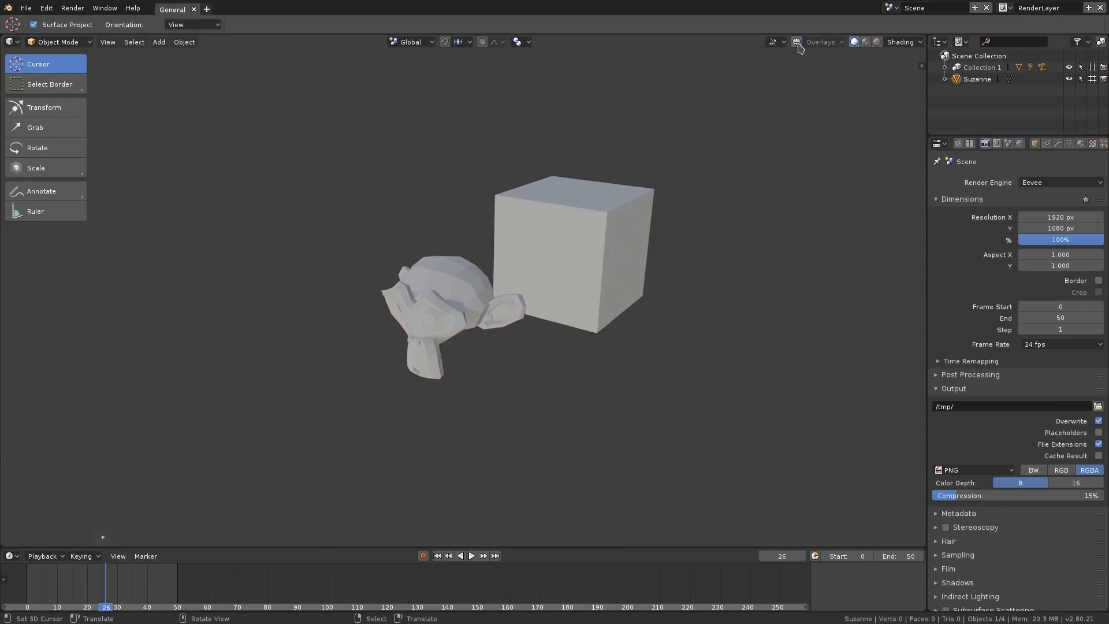
pyautogui.click(839, 41)
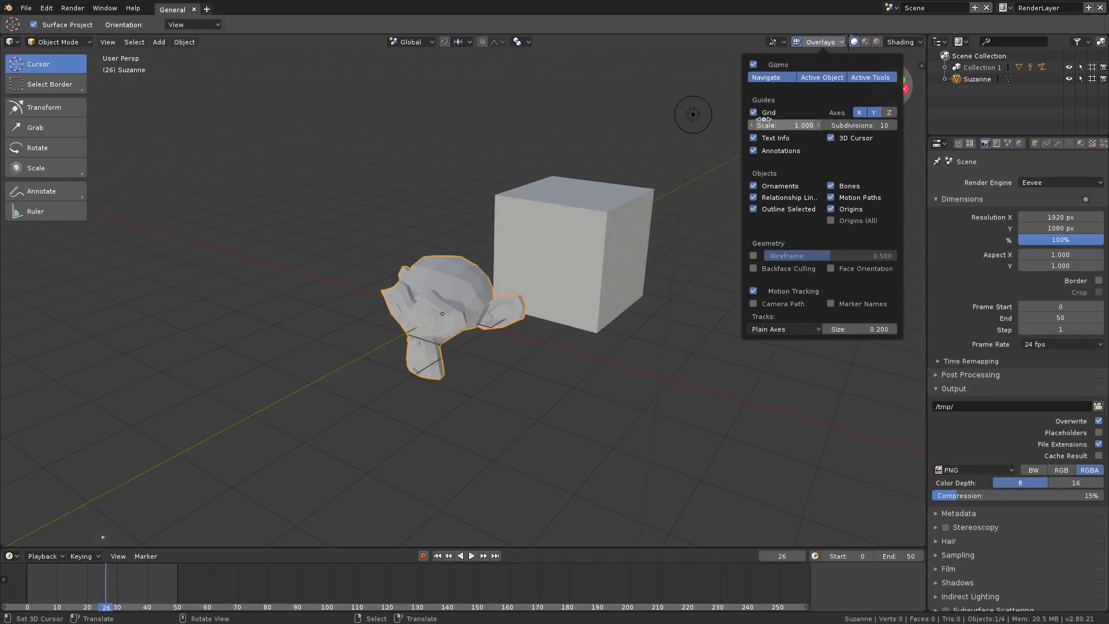
pyautogui.moveTo(771, 125); pyautogui.dragTo(799, 125)
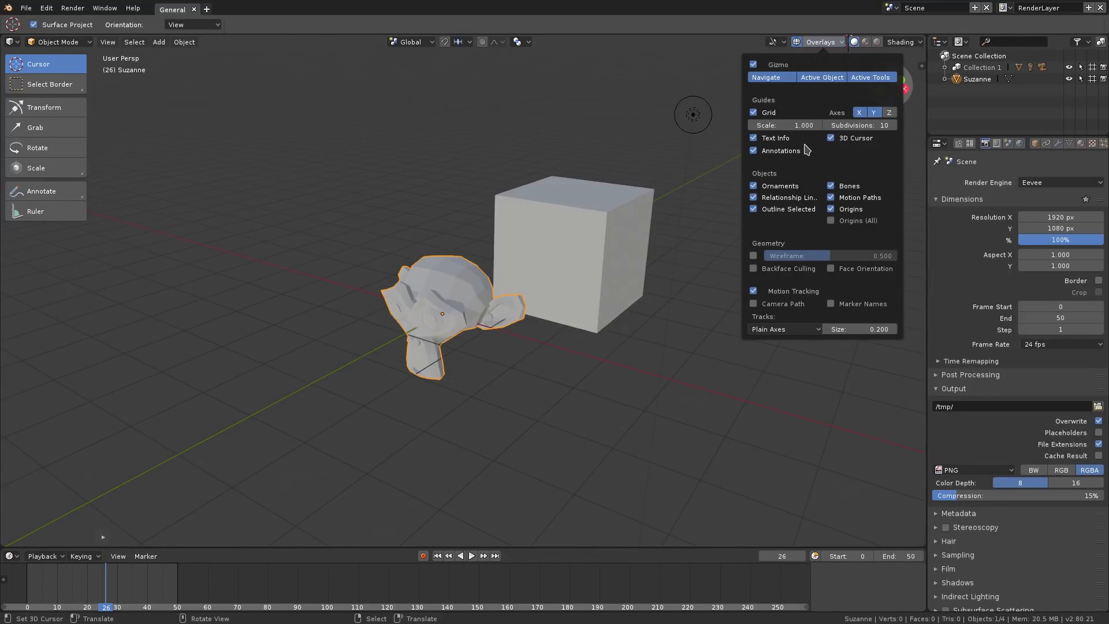
pyautogui.click(753, 138)
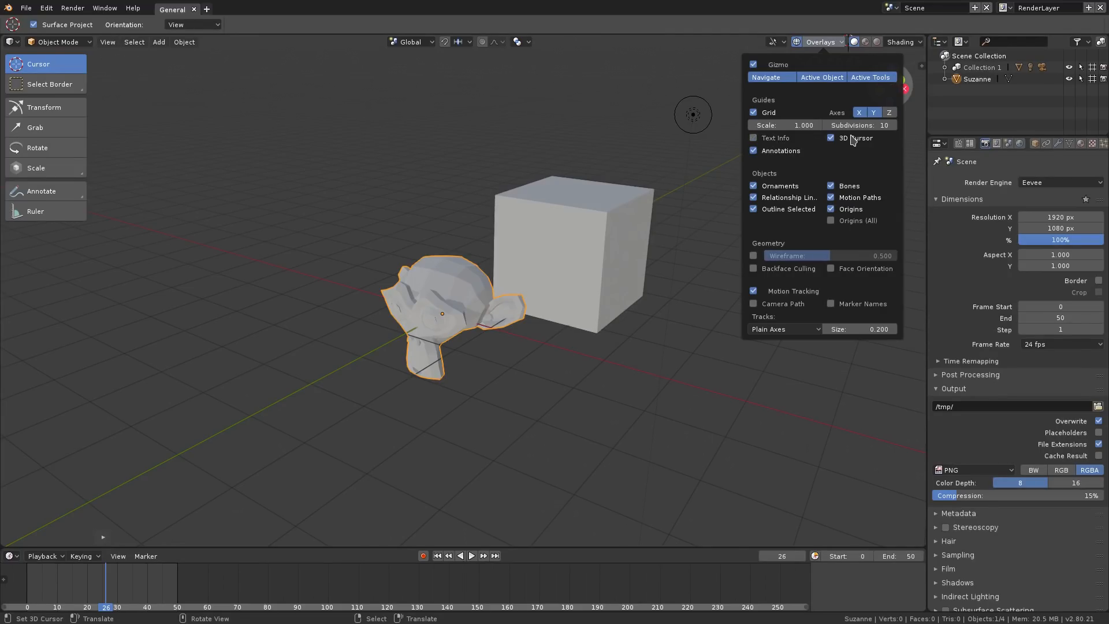
pyautogui.moveTo(811, 151)
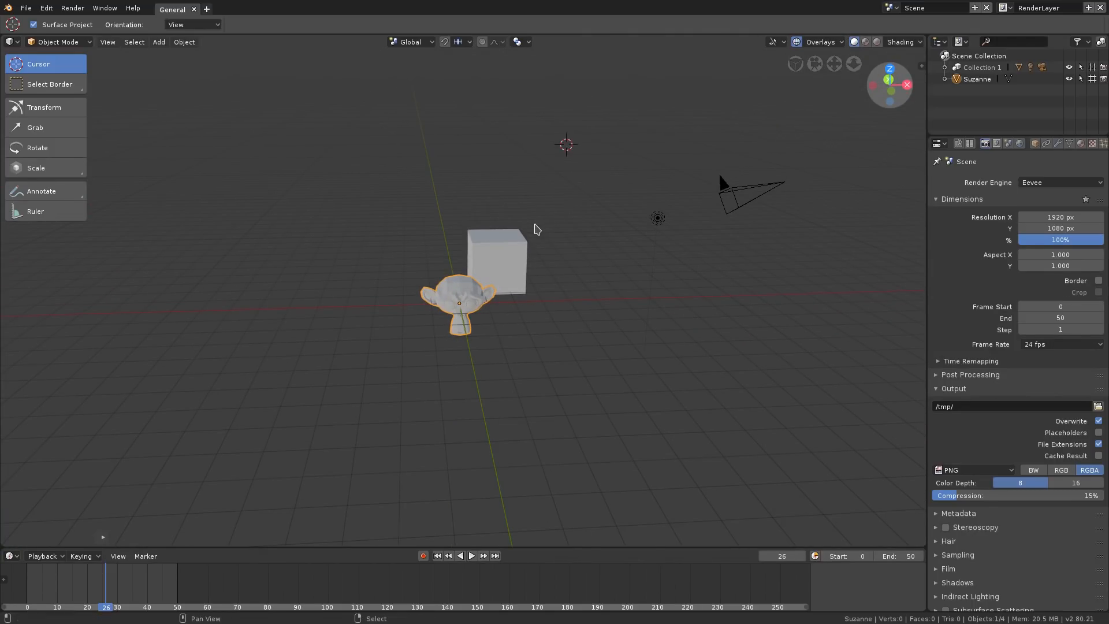
pyautogui.press('ctrl+c')
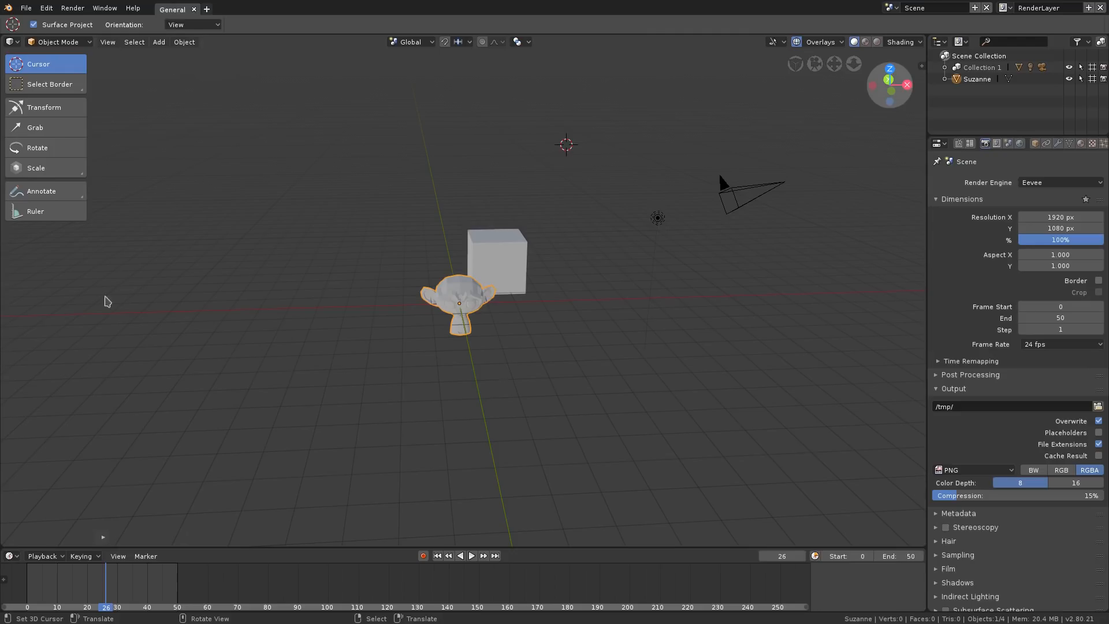
pyautogui.click(133, 42)
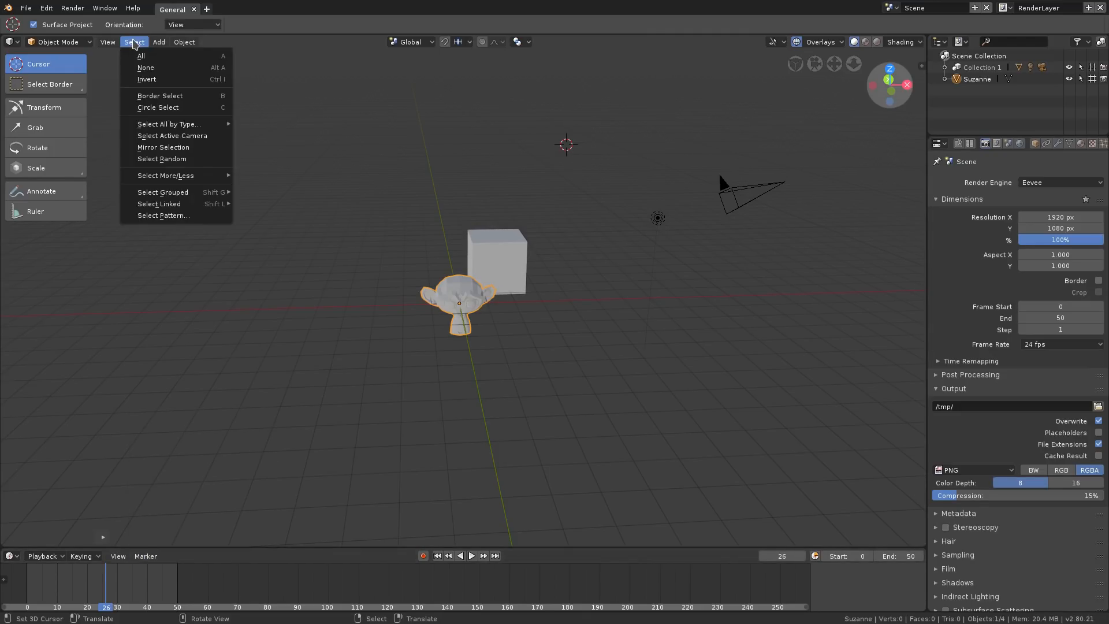
pyautogui.click(108, 41)
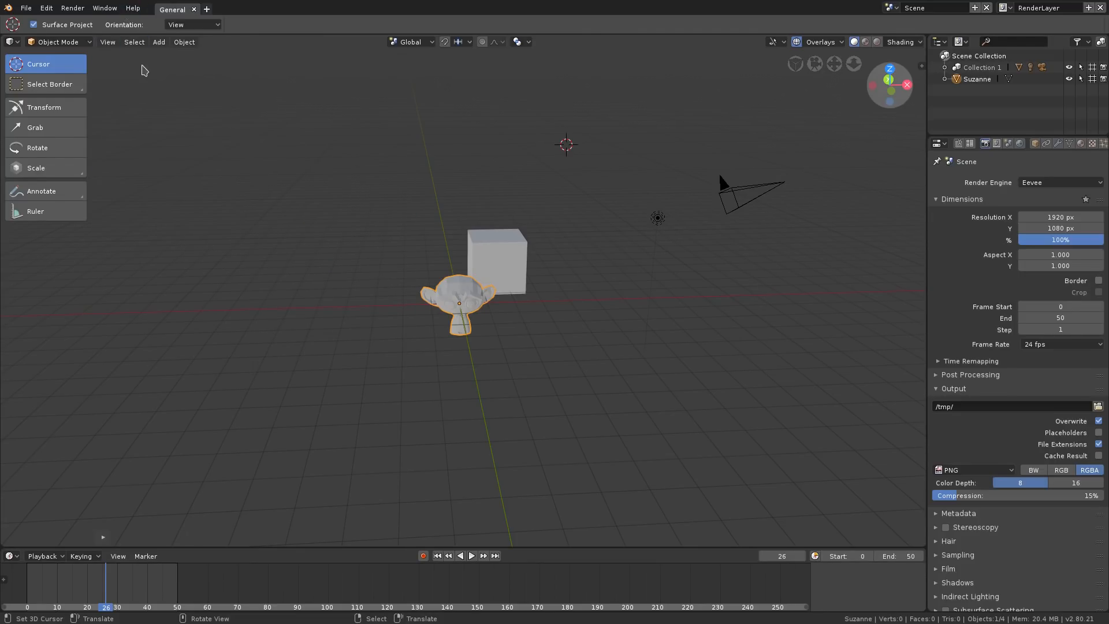
pyautogui.click(133, 41)
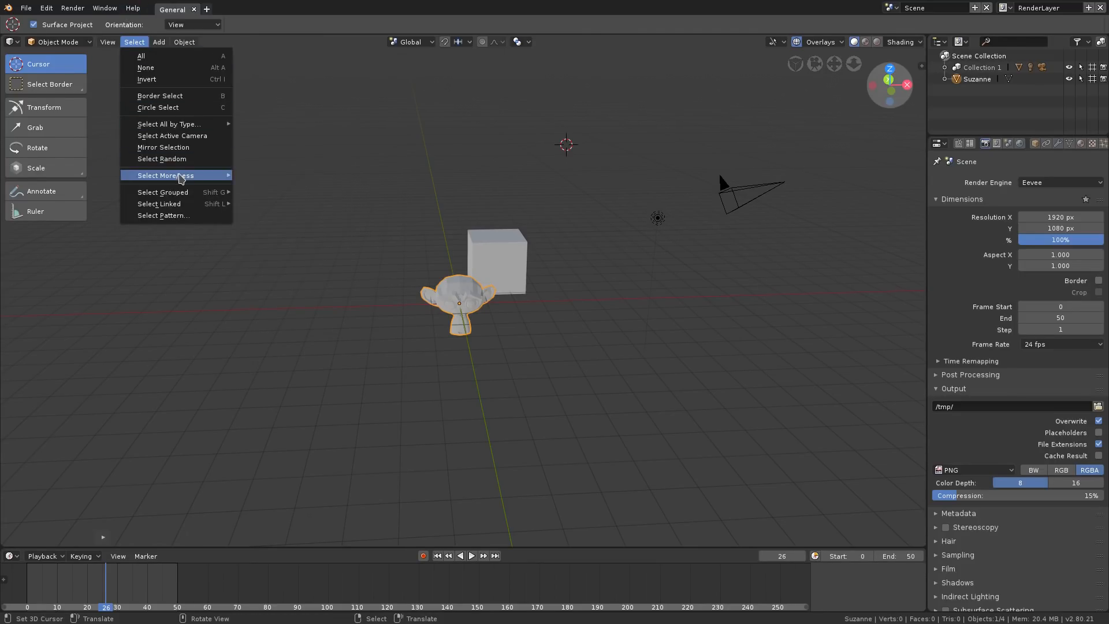
pyautogui.click(184, 42)
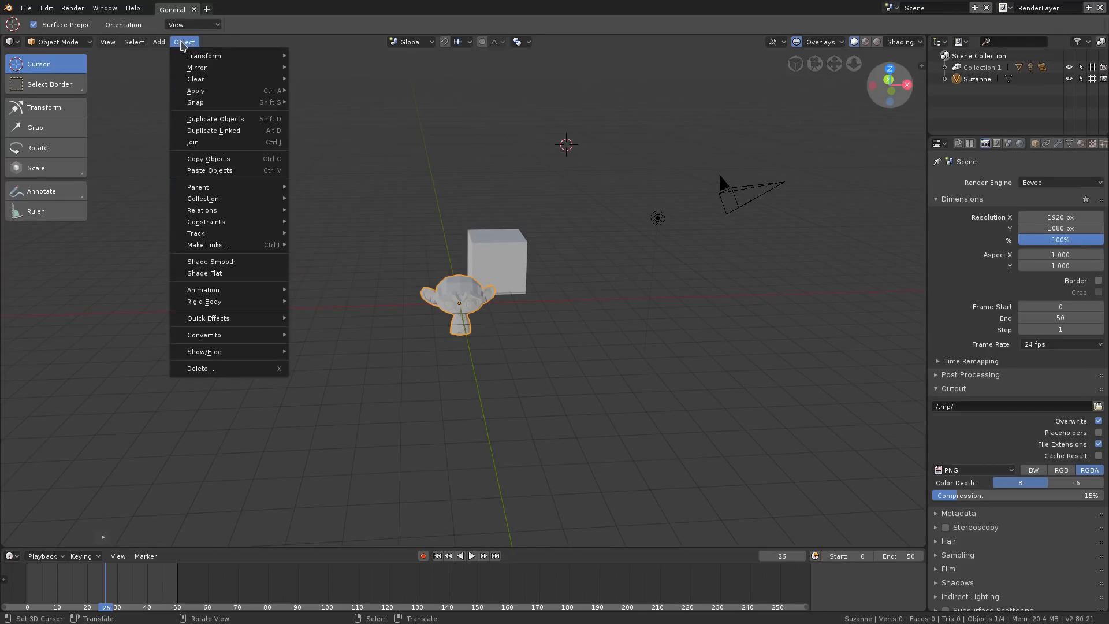
pyautogui.moveTo(198, 186)
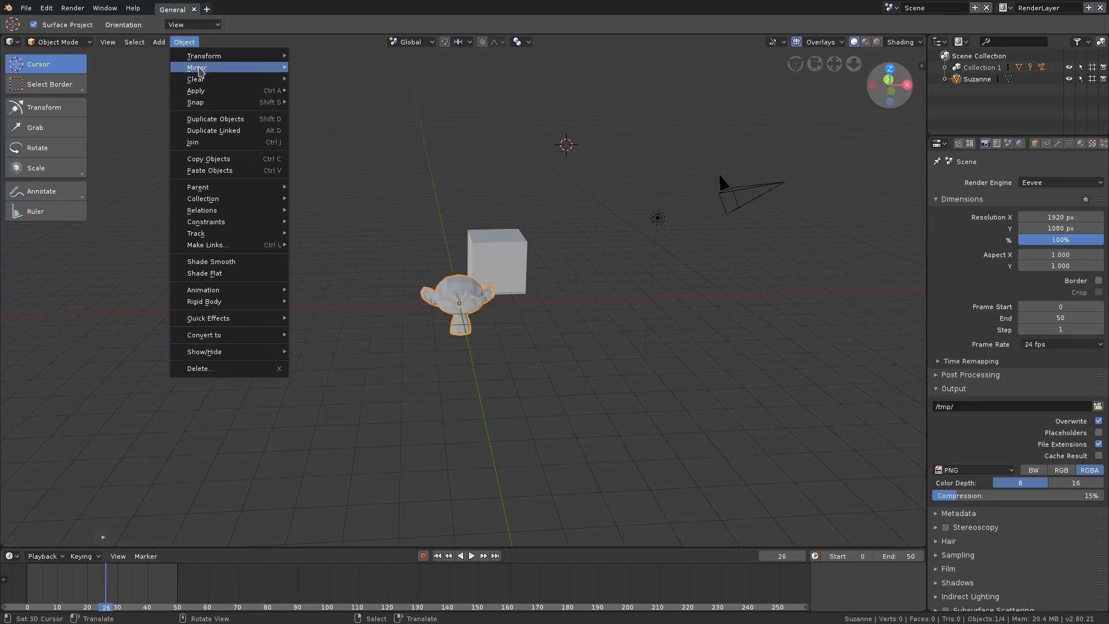
pyautogui.moveTo(195, 102)
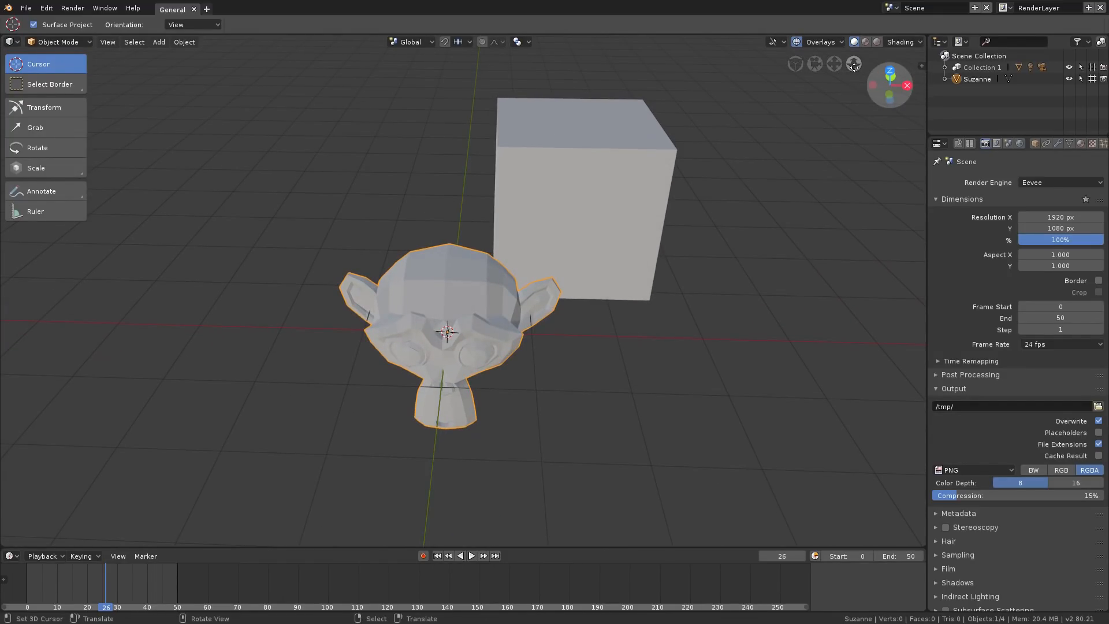
# Step: Change the main area's editor type from 3D Viewport to Shader Editor
pyautogui.scroll(-3)
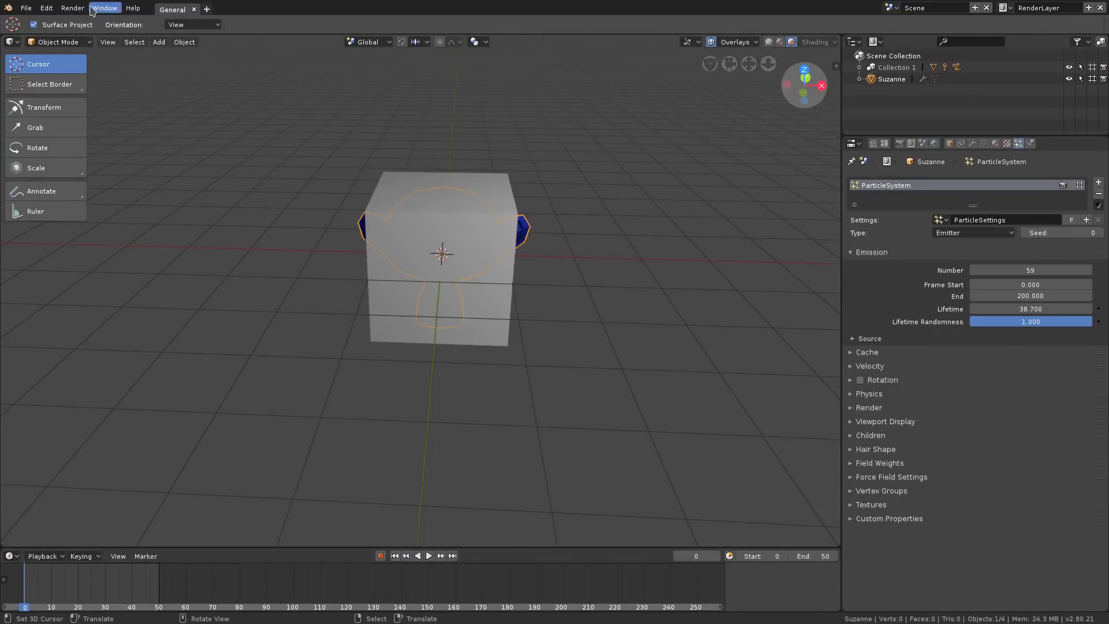
pyautogui.click(25, 7)
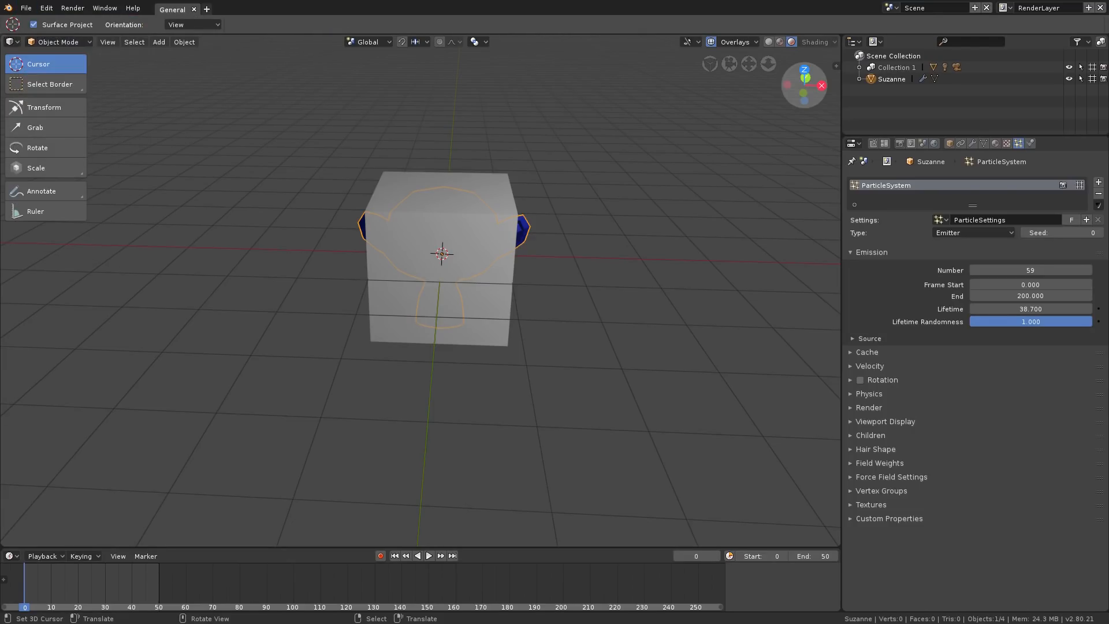
pyautogui.click(10, 41)
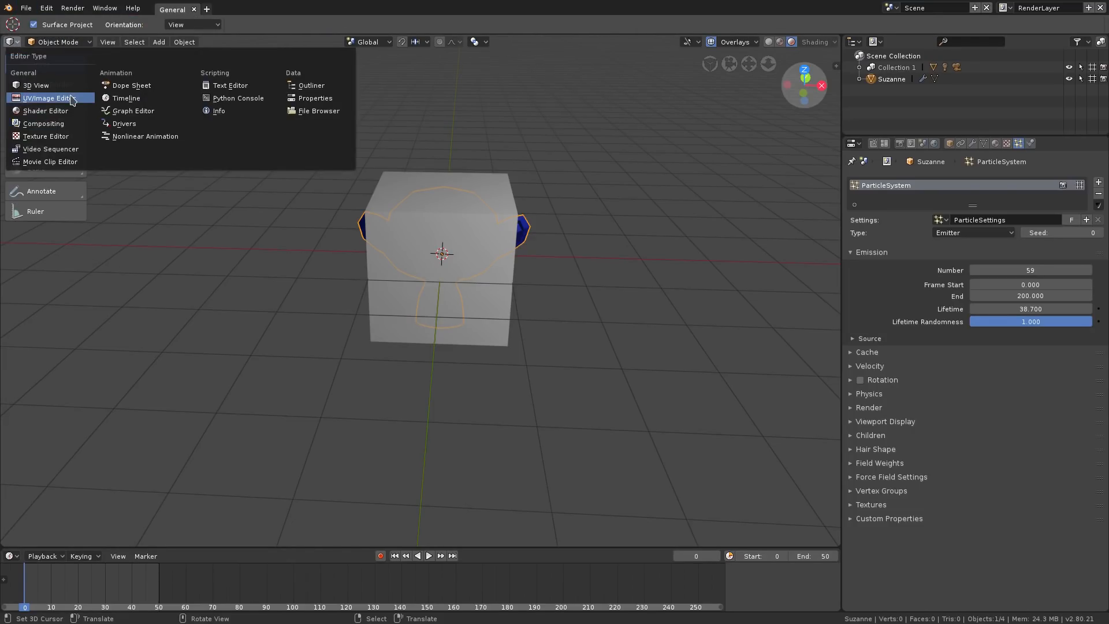
pyautogui.moveTo(42, 123)
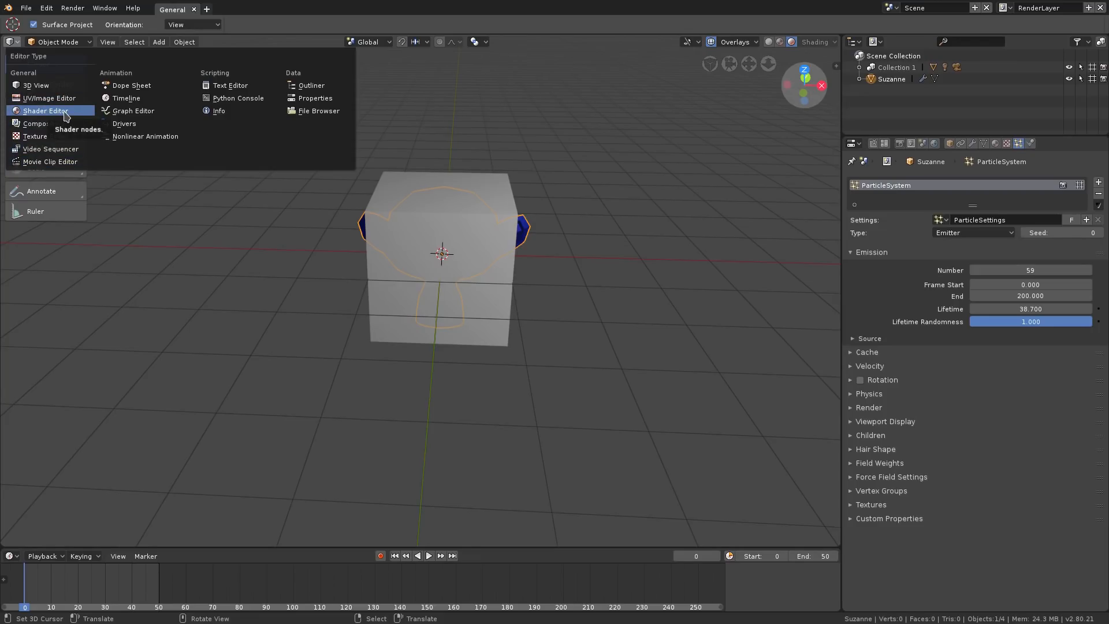
pyautogui.moveTo(83, 116)
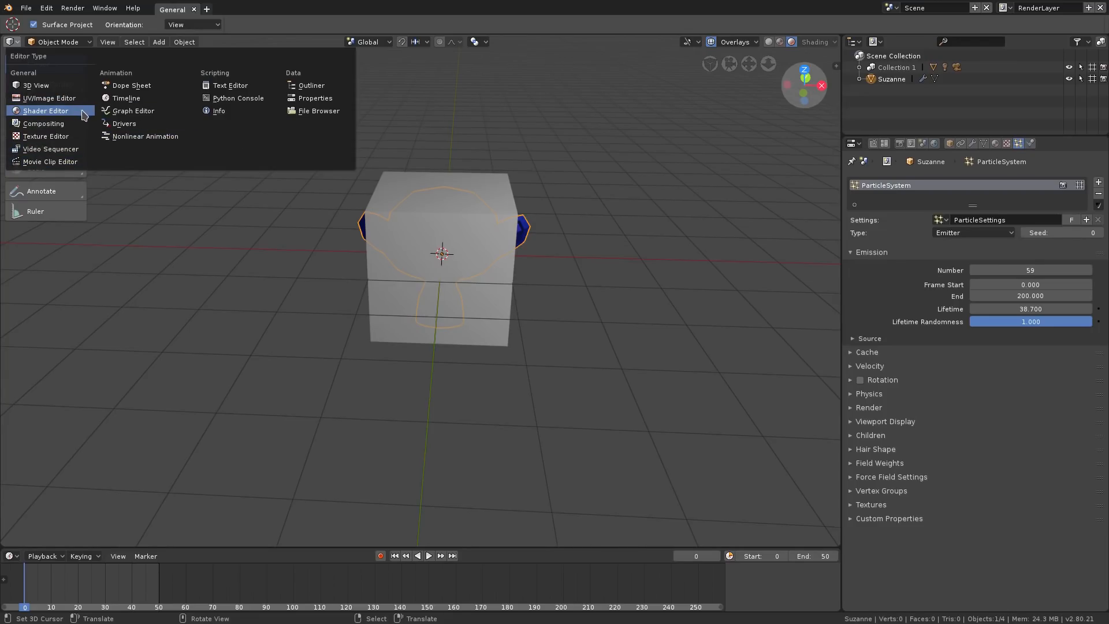
pyautogui.click(45, 110)
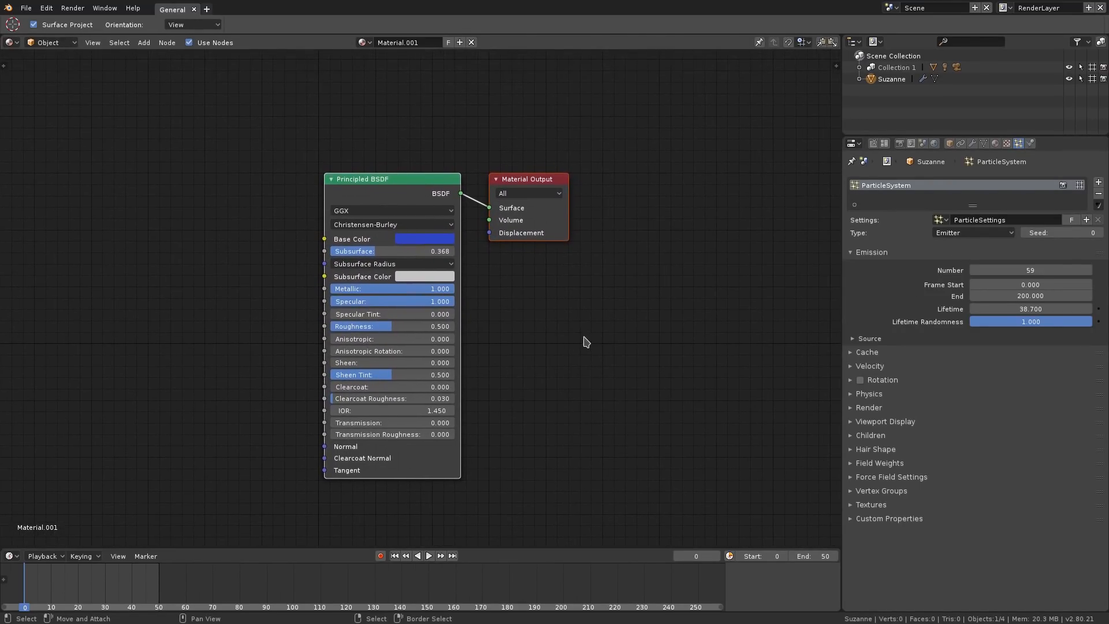
# Step: Reposition the Material Output node so it sits just right of the Principled BSDF
pyautogui.scroll(-3)
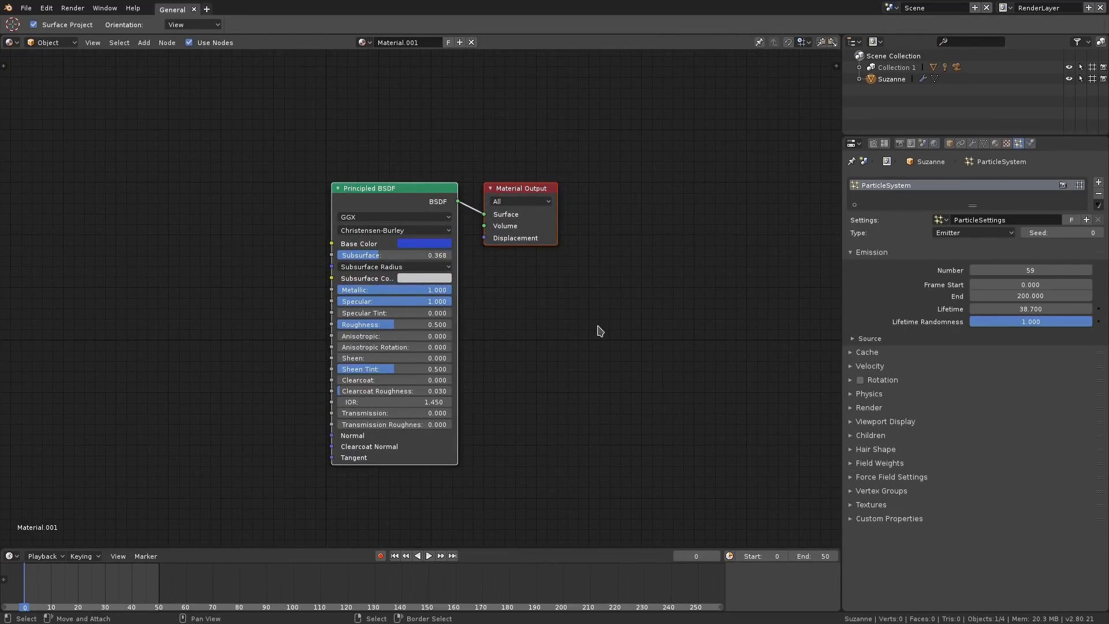
pyautogui.moveTo(394, 187); pyautogui.dragTo(340, 201)
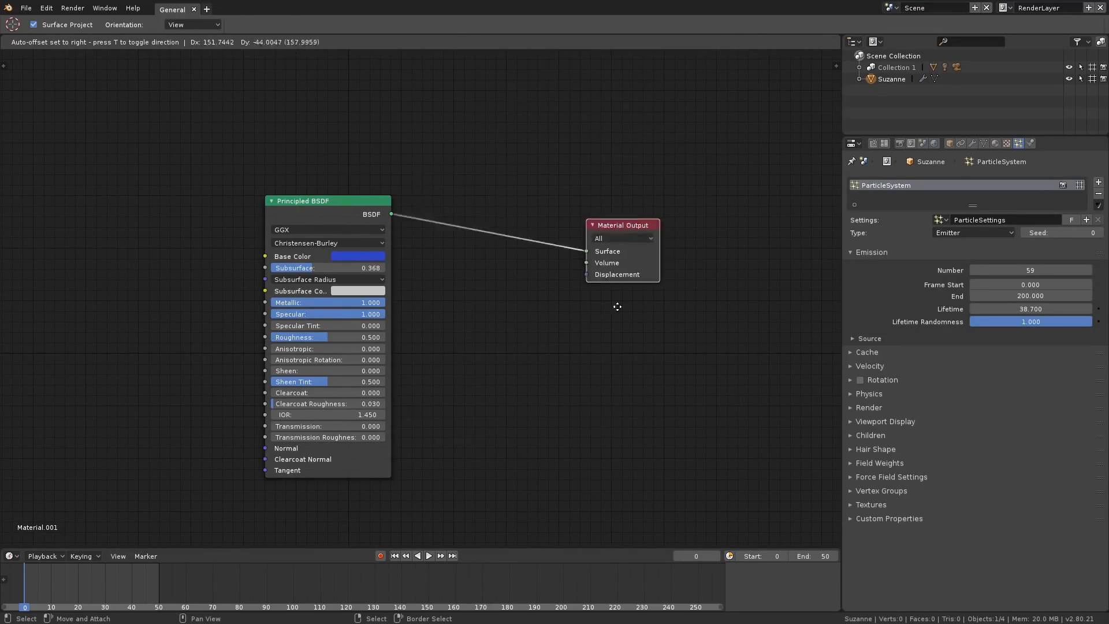
pyautogui.moveTo(622, 225); pyautogui.dragTo(476, 471)
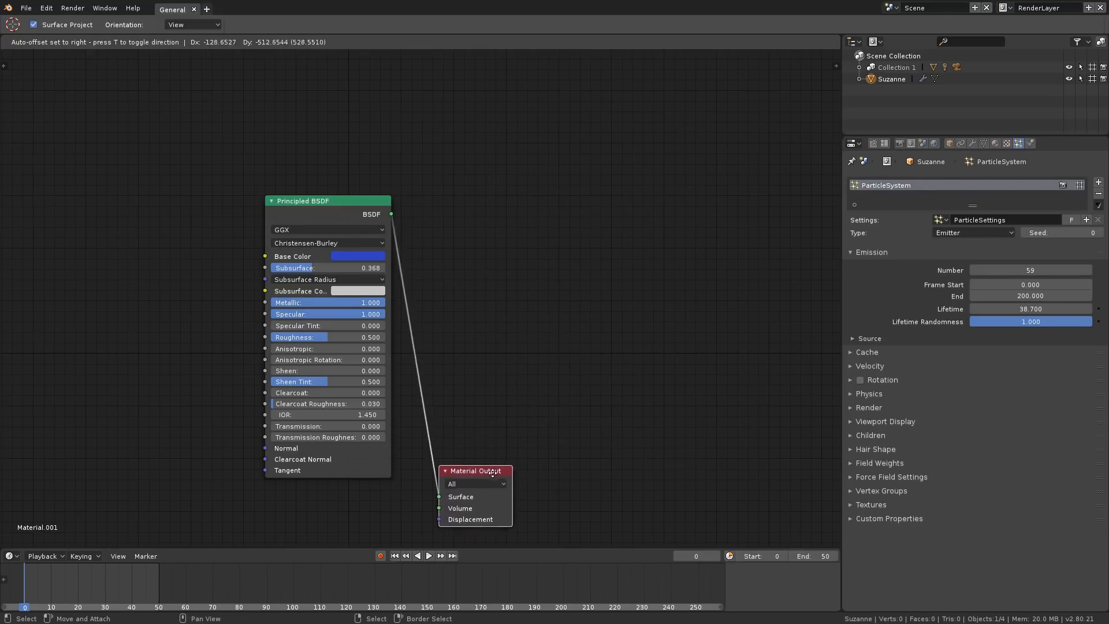
pyautogui.moveTo(476, 471); pyautogui.dragTo(559, 186)
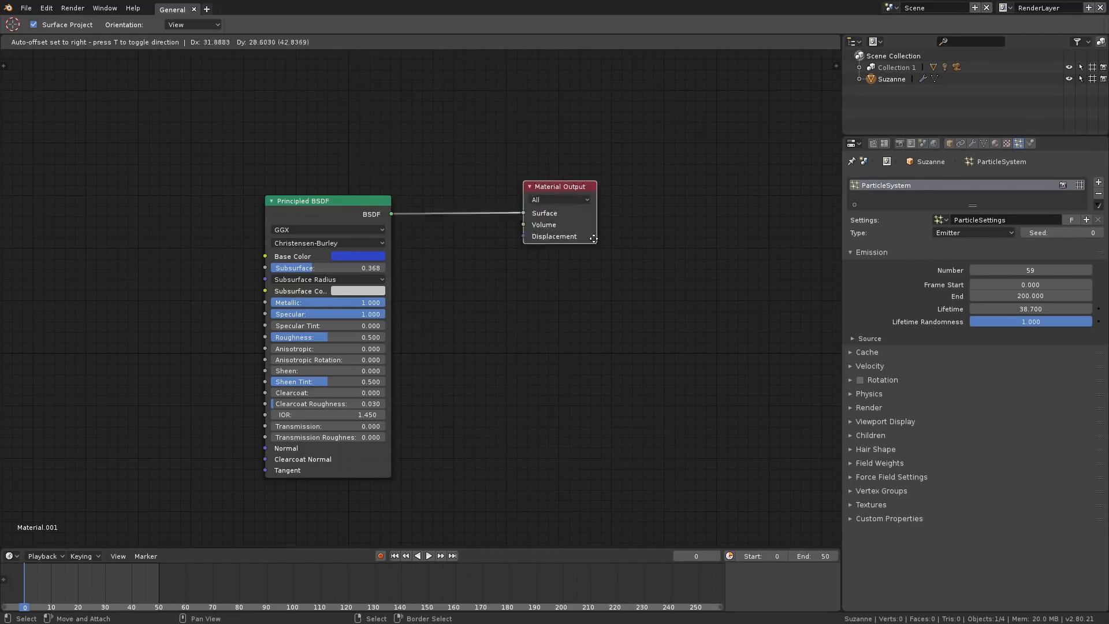
pyautogui.moveTo(558, 186); pyautogui.dragTo(449, 201)
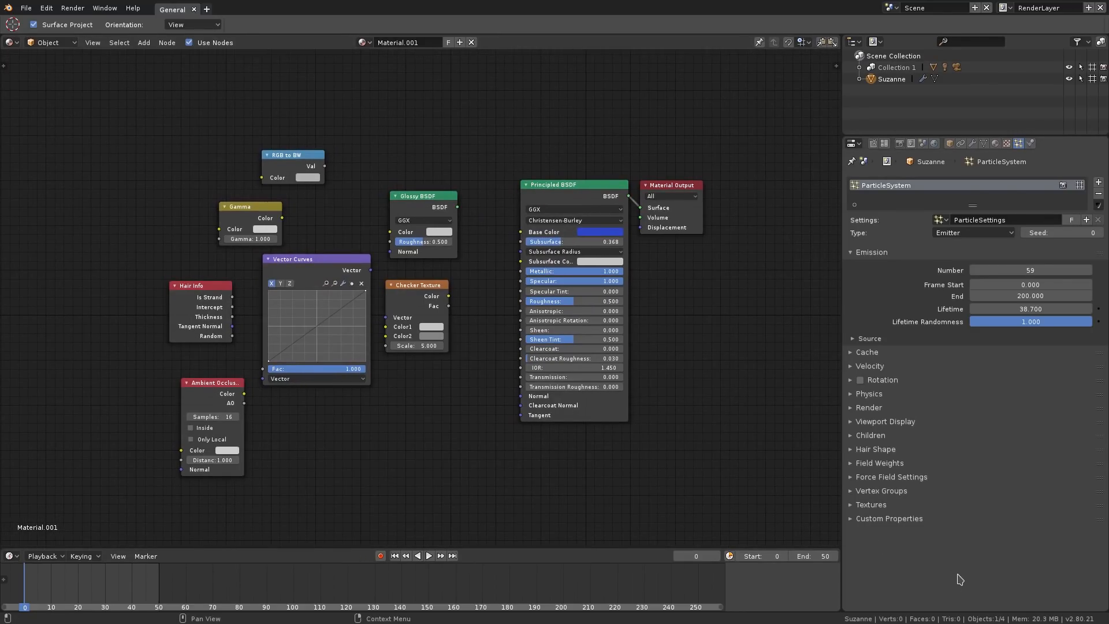
pyautogui.moveTo(926, 582)
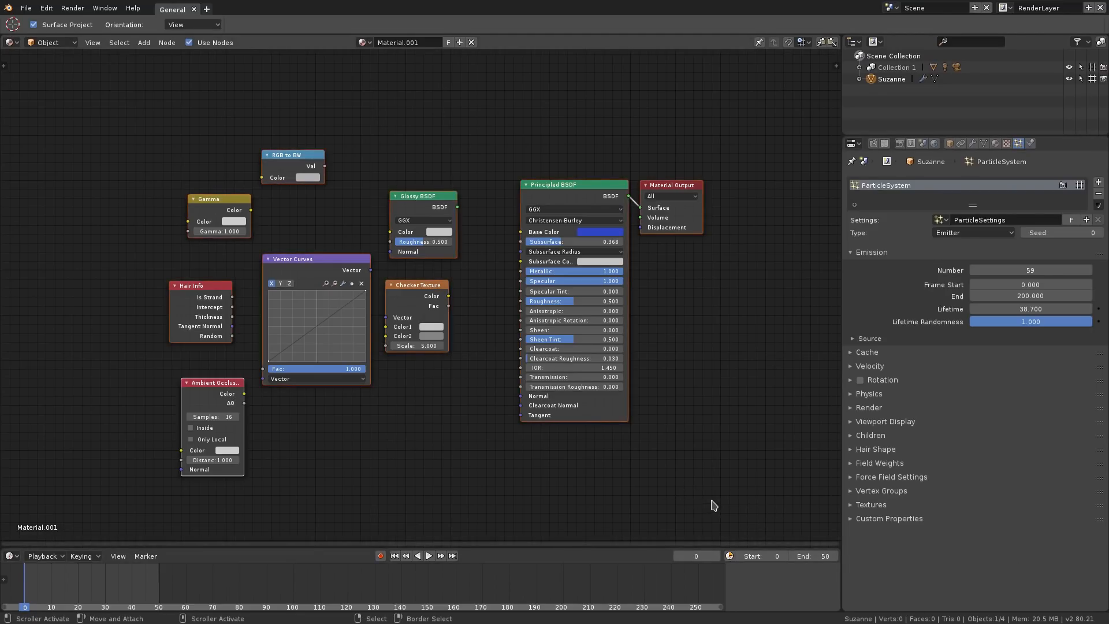
pyautogui.moveTo(318, 325)
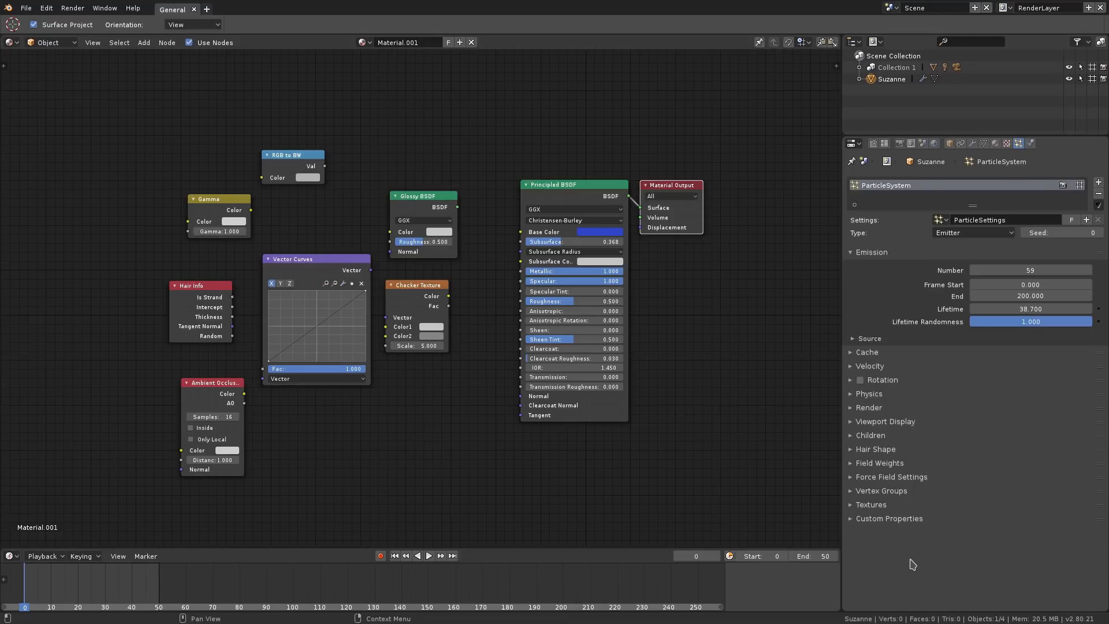
# Step: Link the added nodes into the Principled BSDF, then nudge the Gamma and Checker Texture nodes
pyautogui.moveTo(454, 206); pyautogui.dragTo(518, 243)
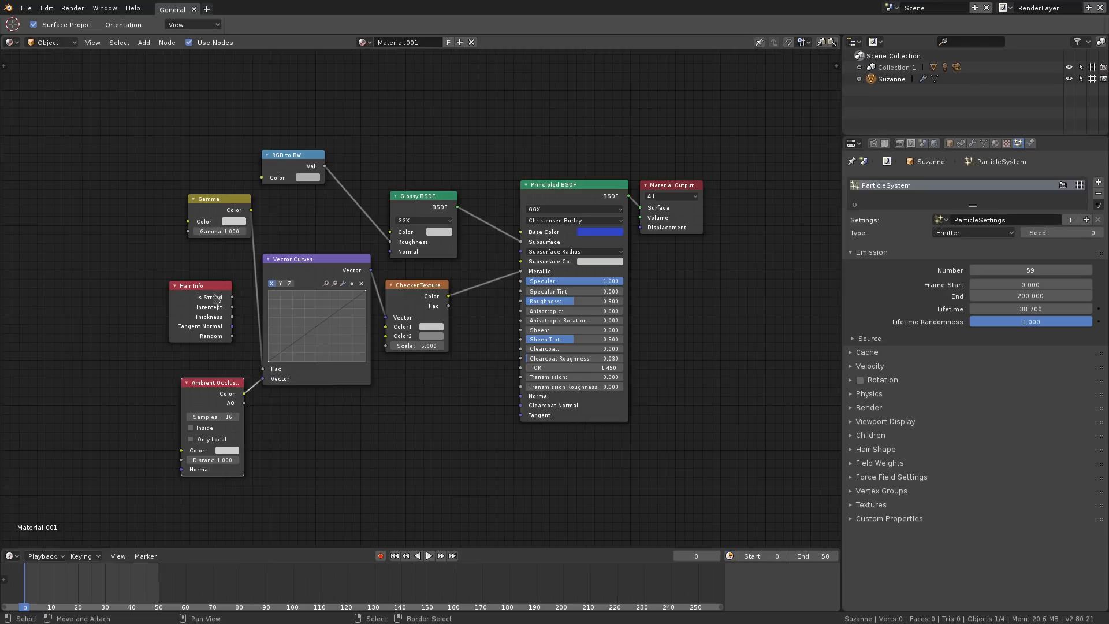
pyautogui.moveTo(219, 199); pyautogui.dragTo(218, 213)
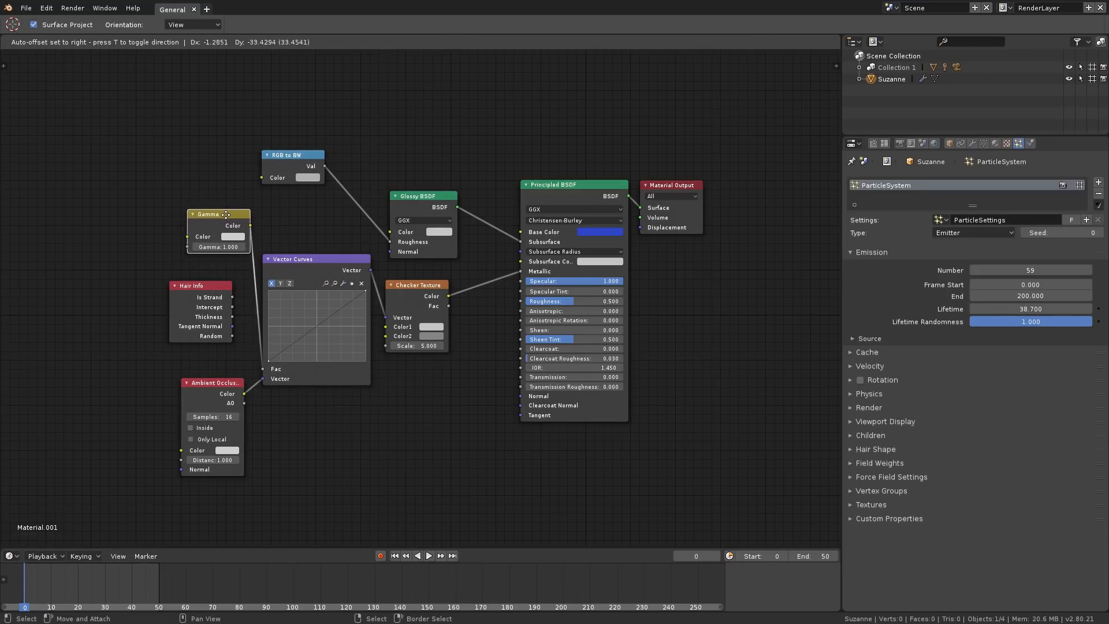
pyautogui.moveTo(220, 215); pyautogui.dragTo(192, 225)
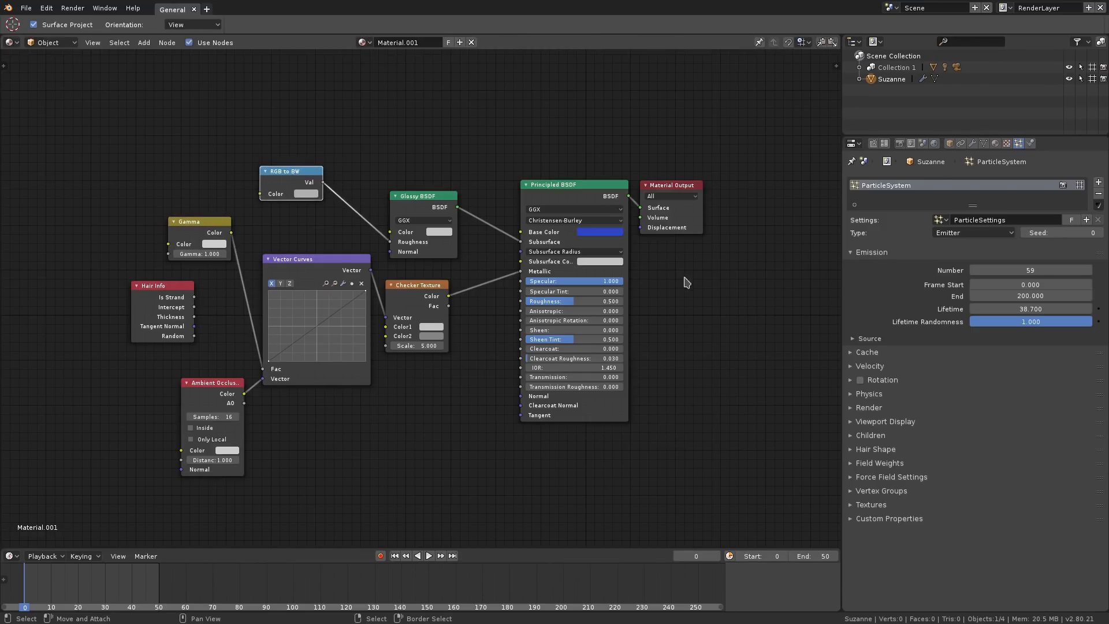
pyautogui.moveTo(417, 284); pyautogui.dragTo(423, 287)
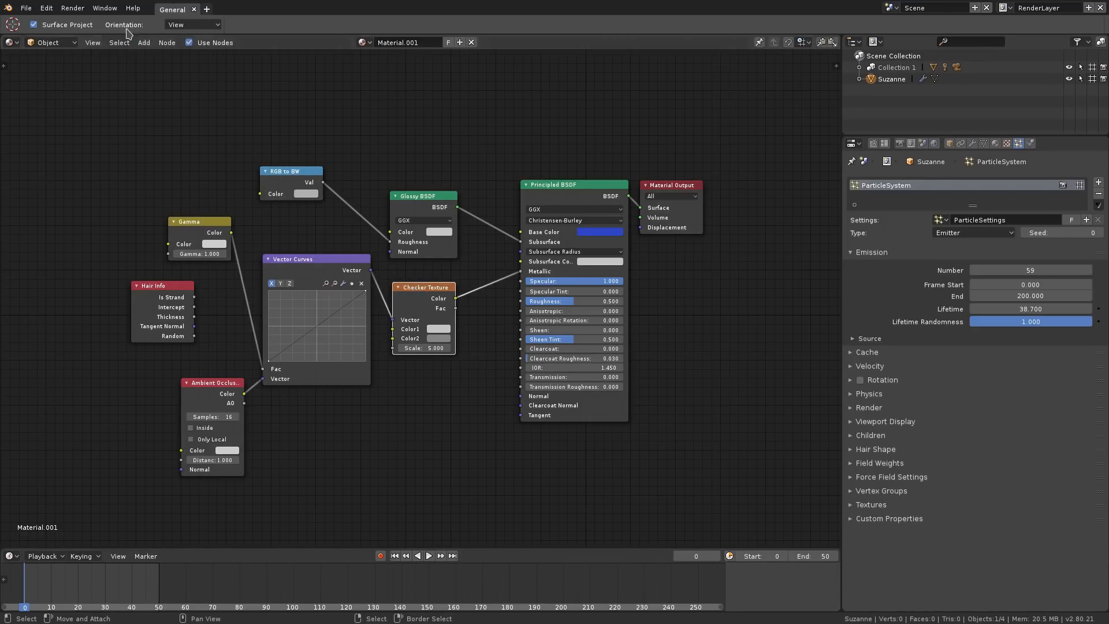
# Step: Add a Video Editing workspace tab, then switch back to the General workspace
pyautogui.click(206, 8)
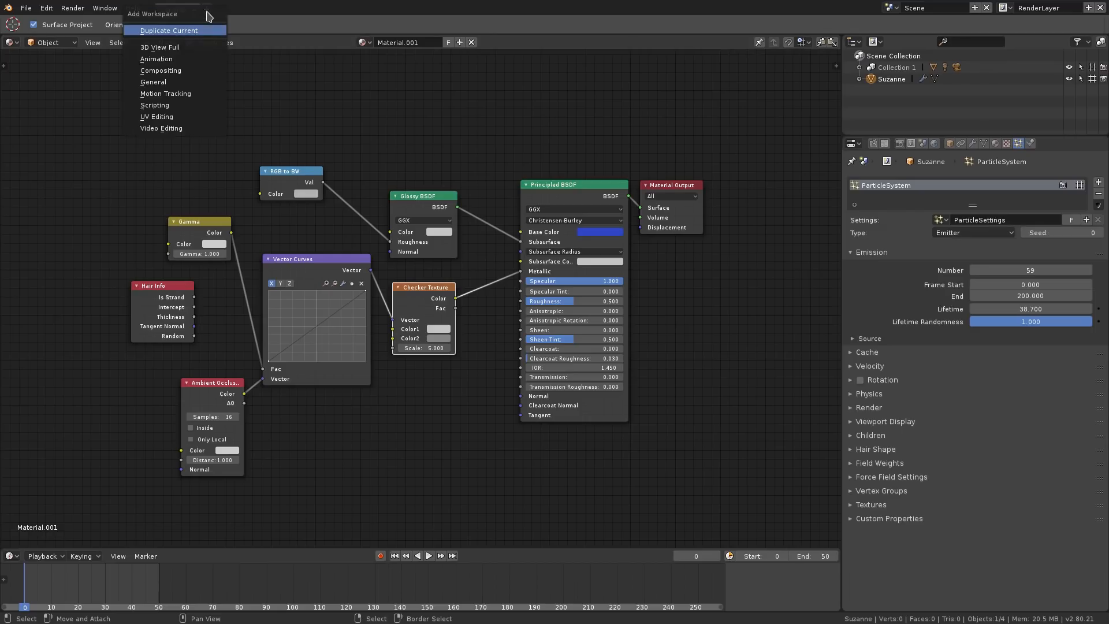
pyautogui.moveTo(163, 116)
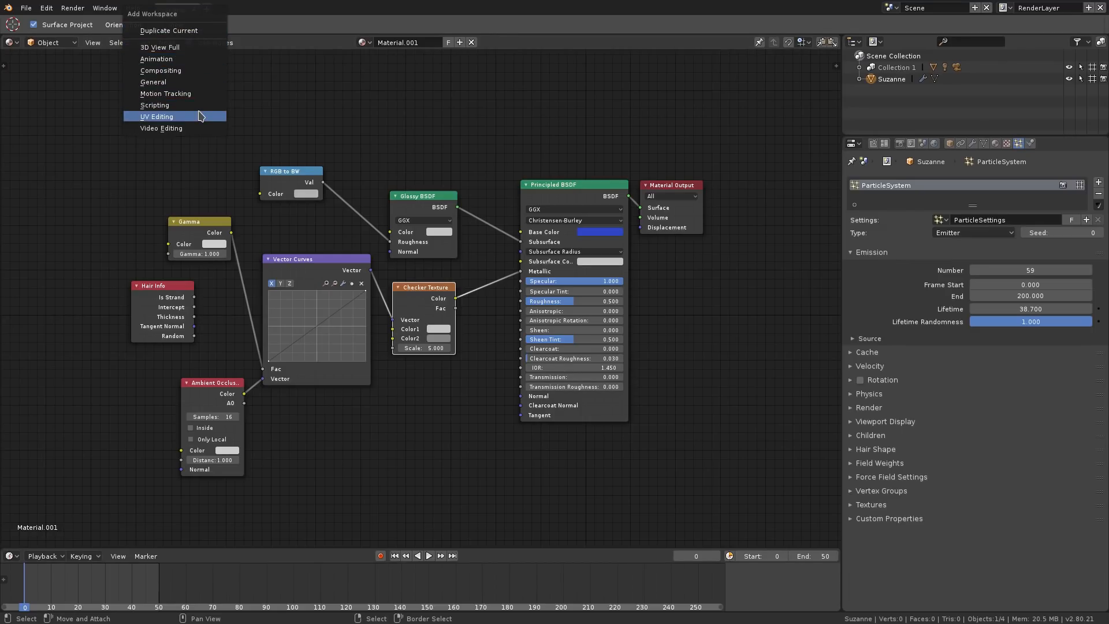
pyautogui.click(160, 128)
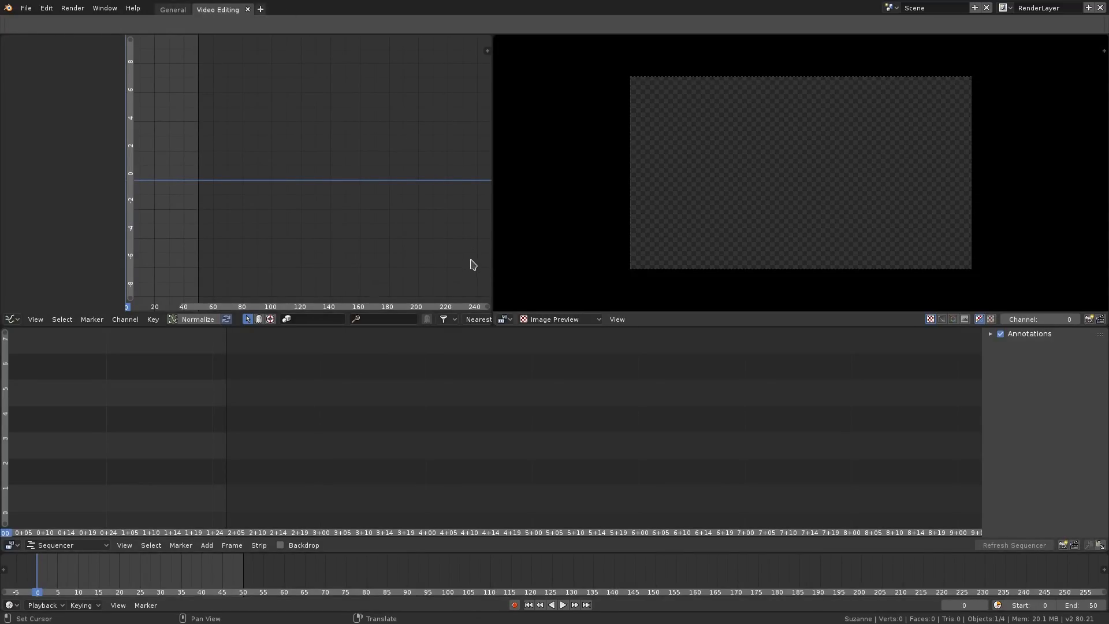
pyautogui.click(259, 8)
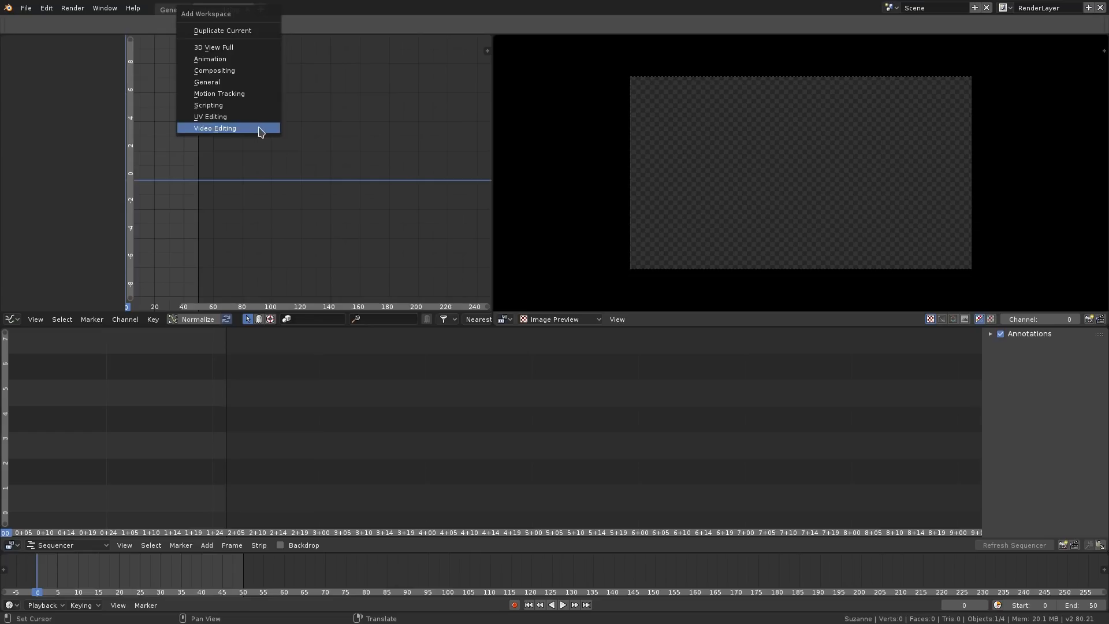
pyautogui.click(207, 82)
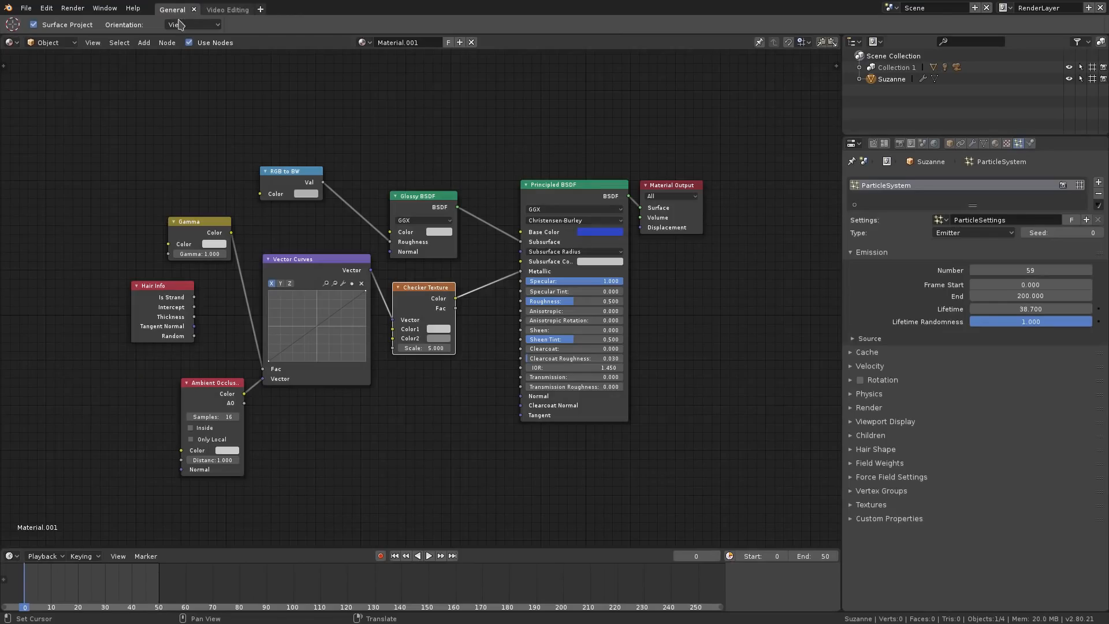
pyautogui.click(45, 8)
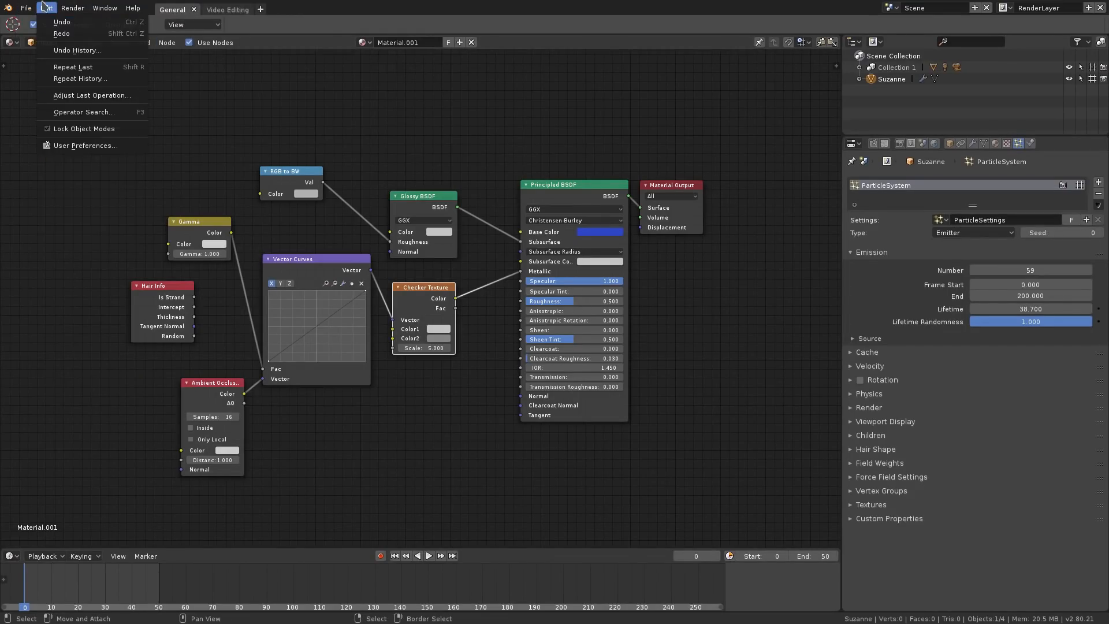
pyautogui.click(817, 92)
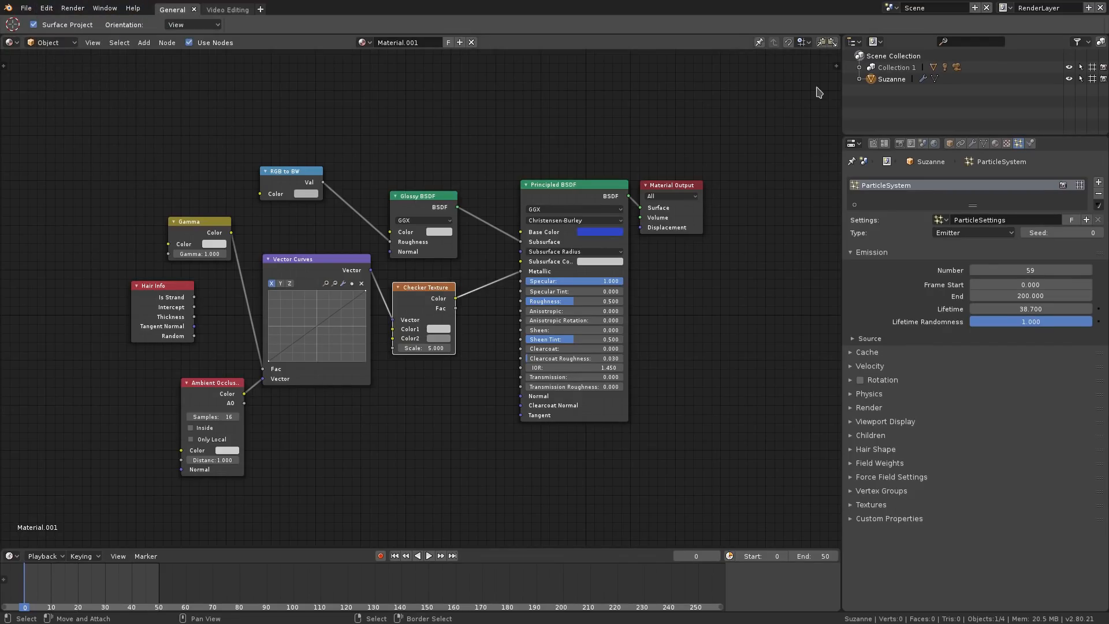